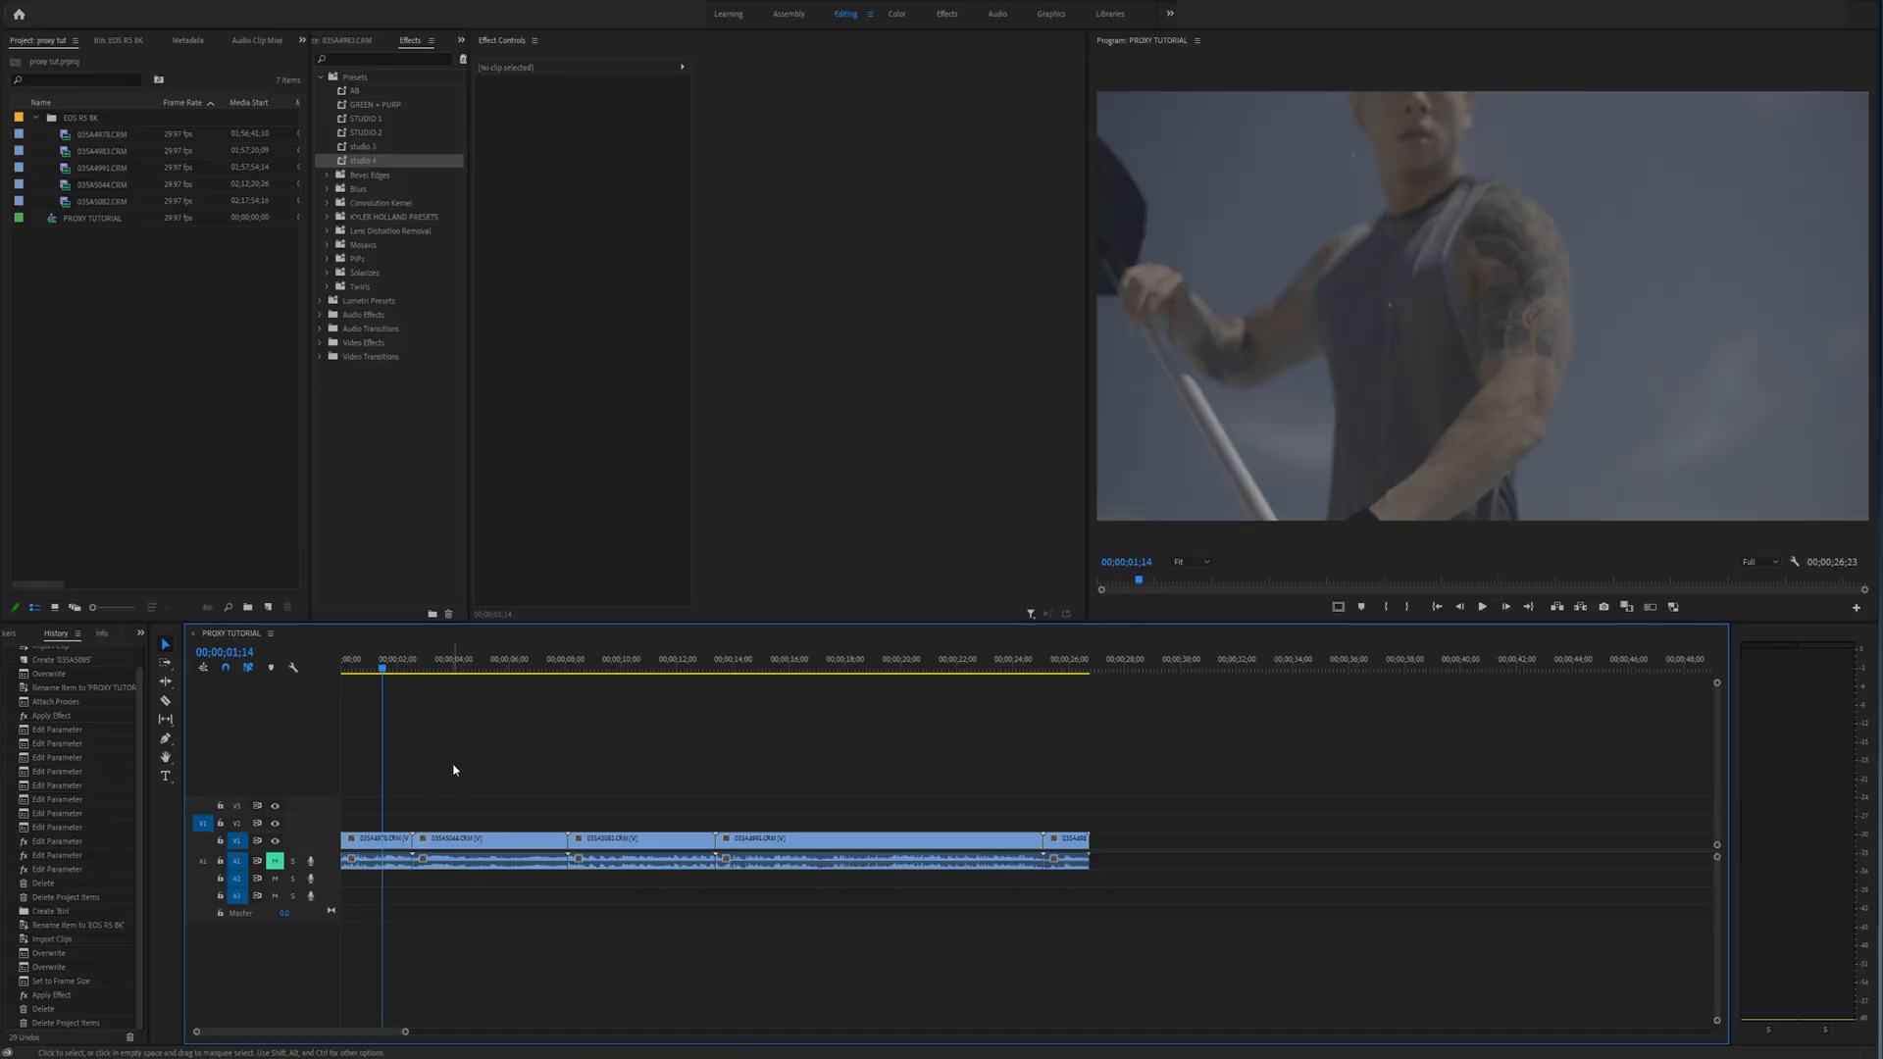
Select all five 8K clips in the bin and choose Proxy > Create Proxies
left_click(457, 838)
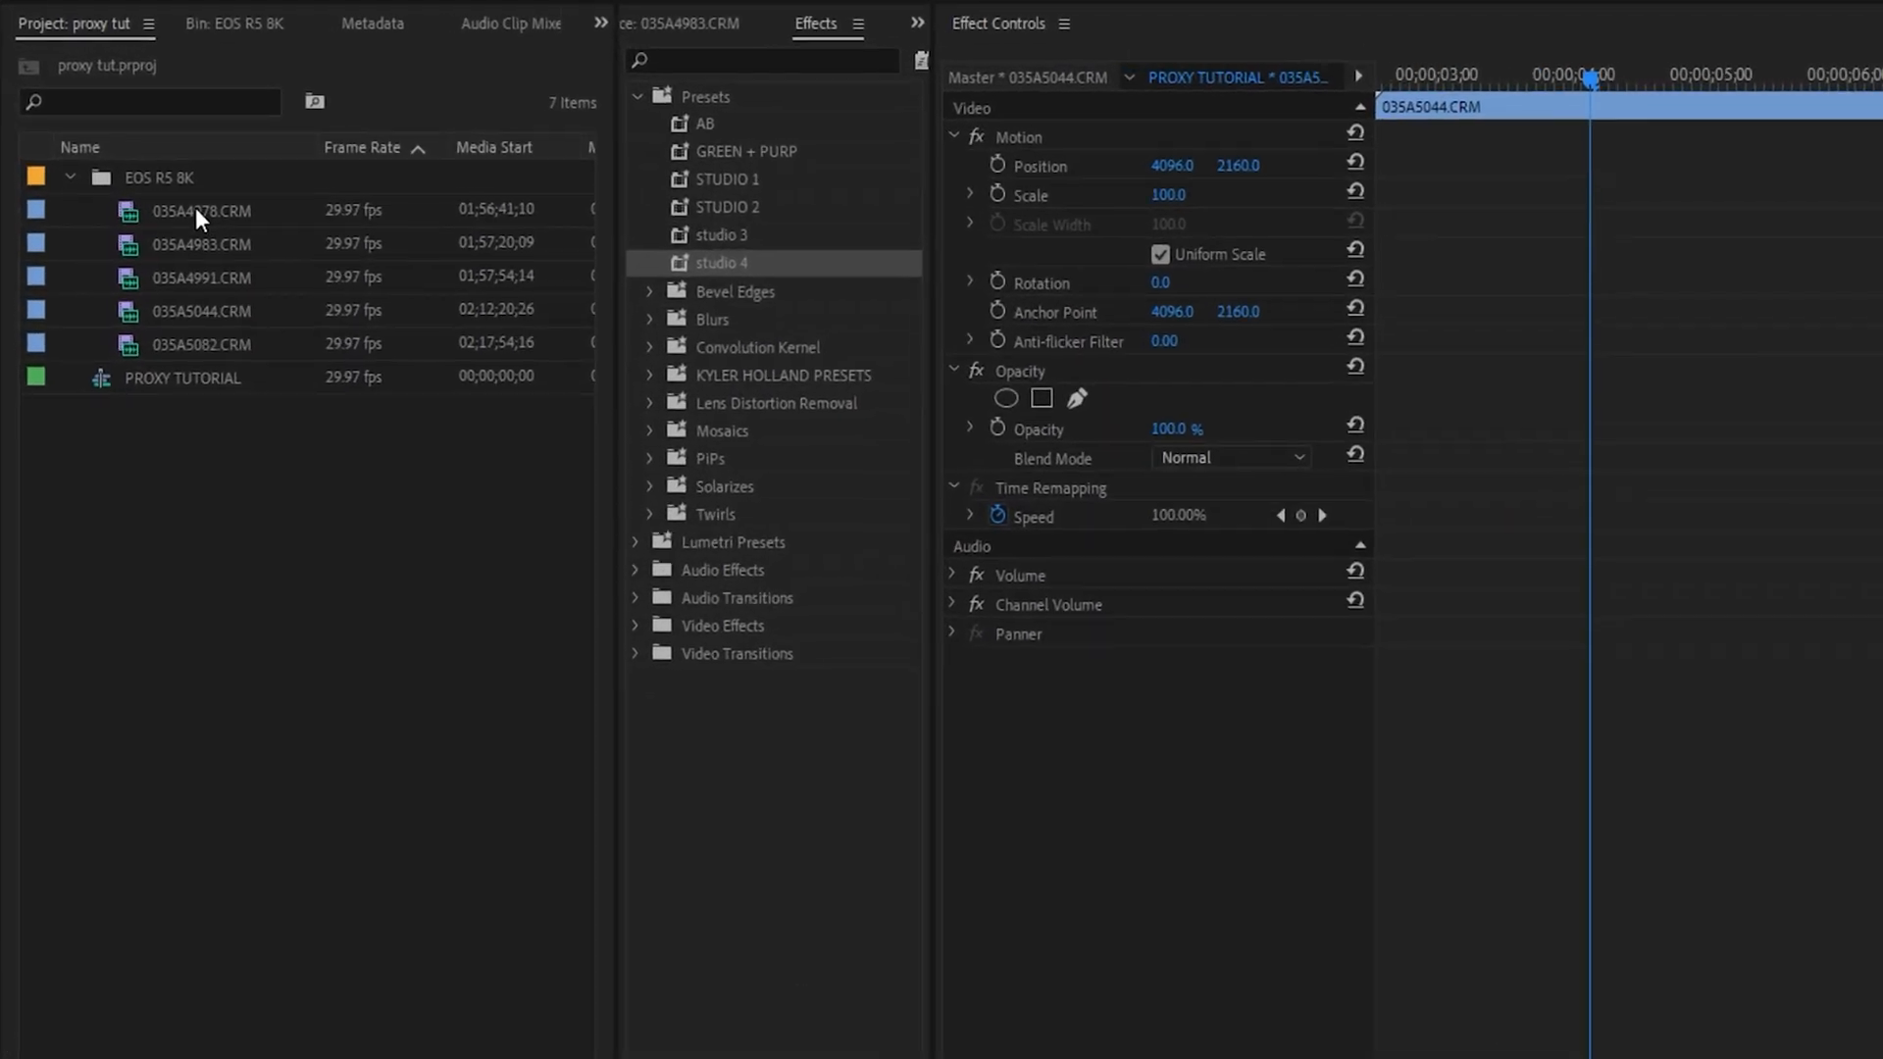
left_click(200, 345)
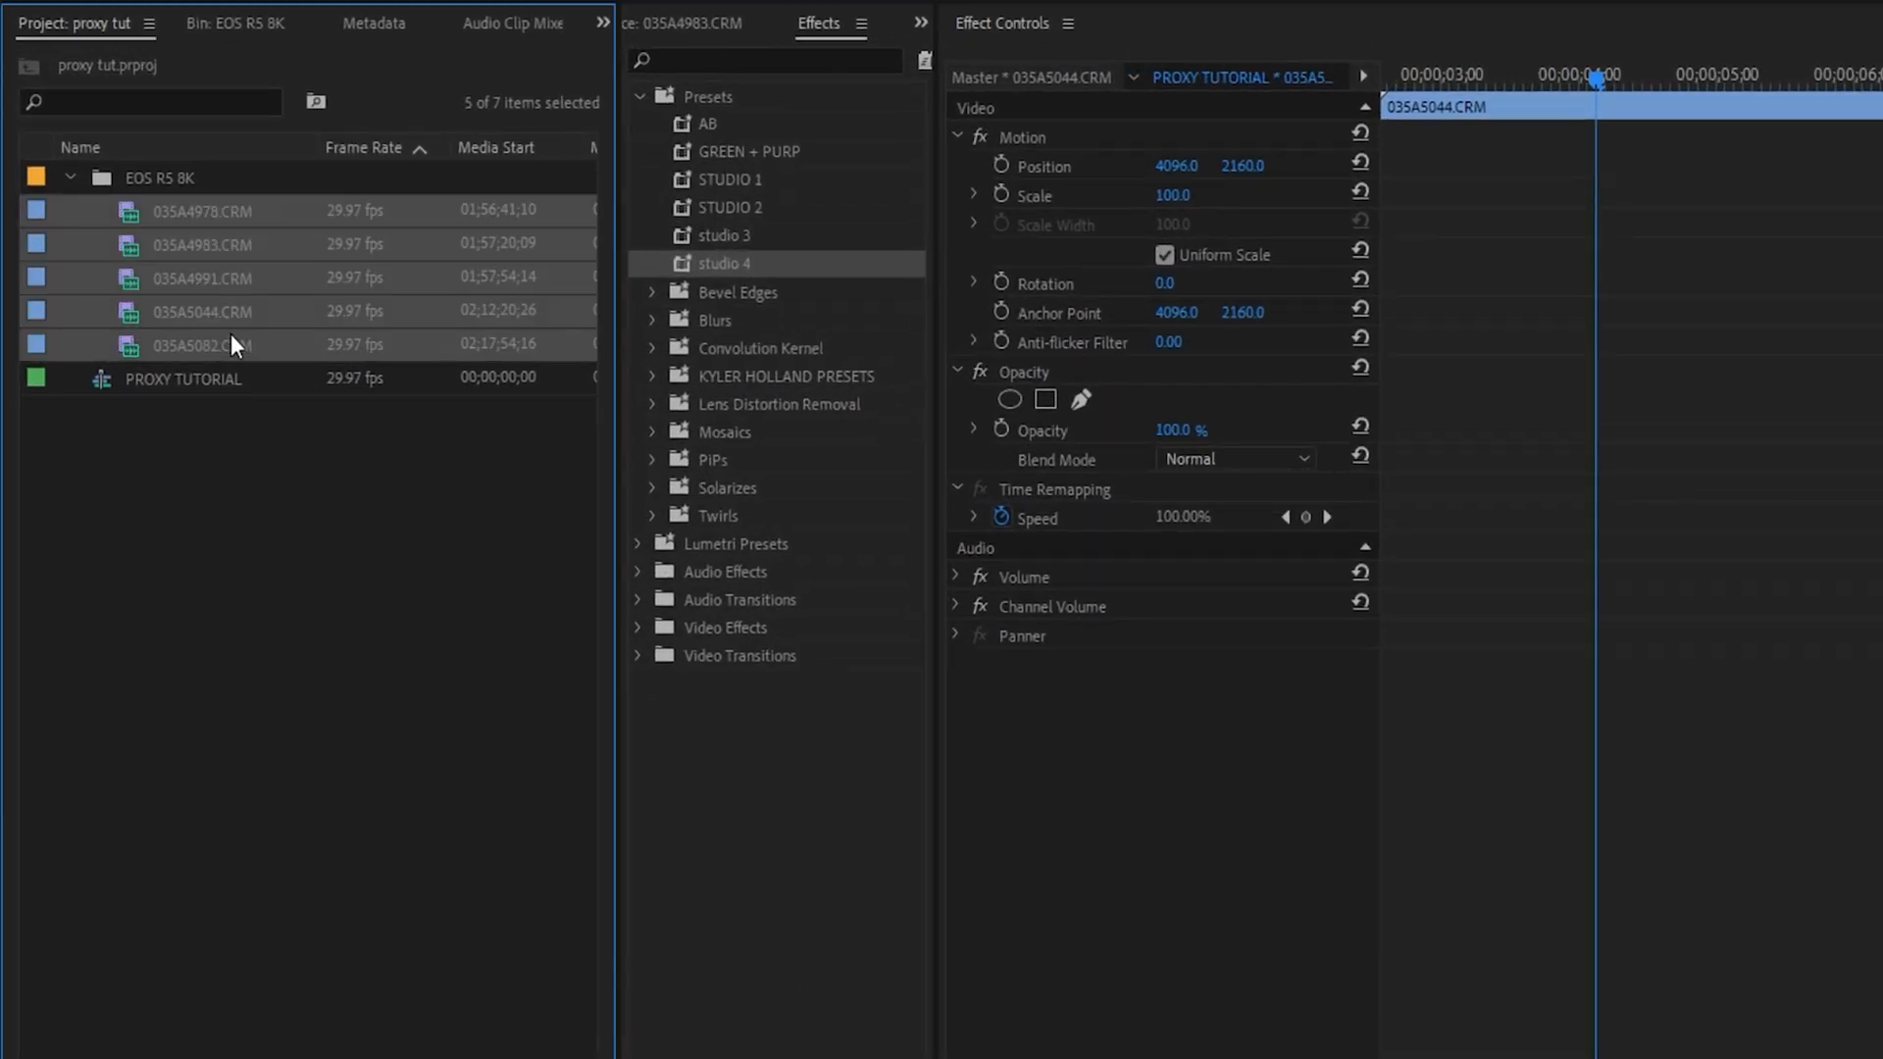
mouse_move(202, 276)
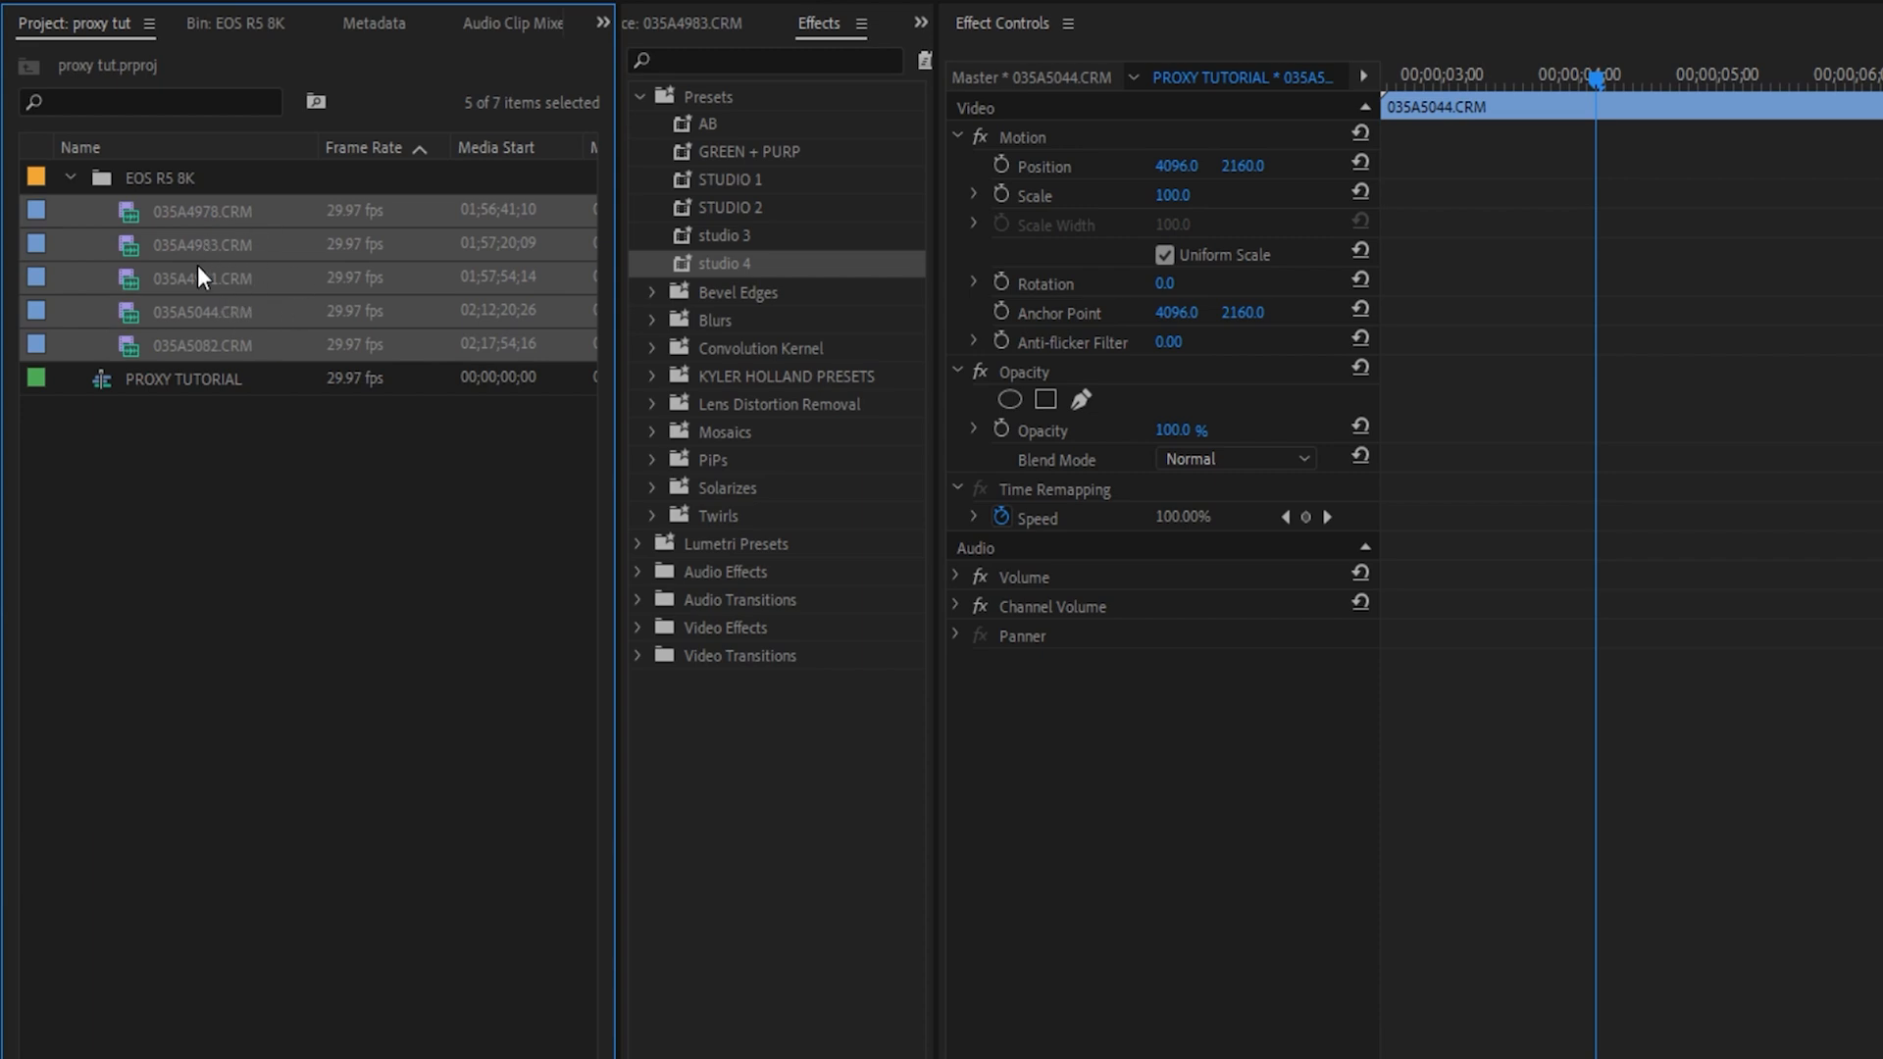
right_click(202, 243)
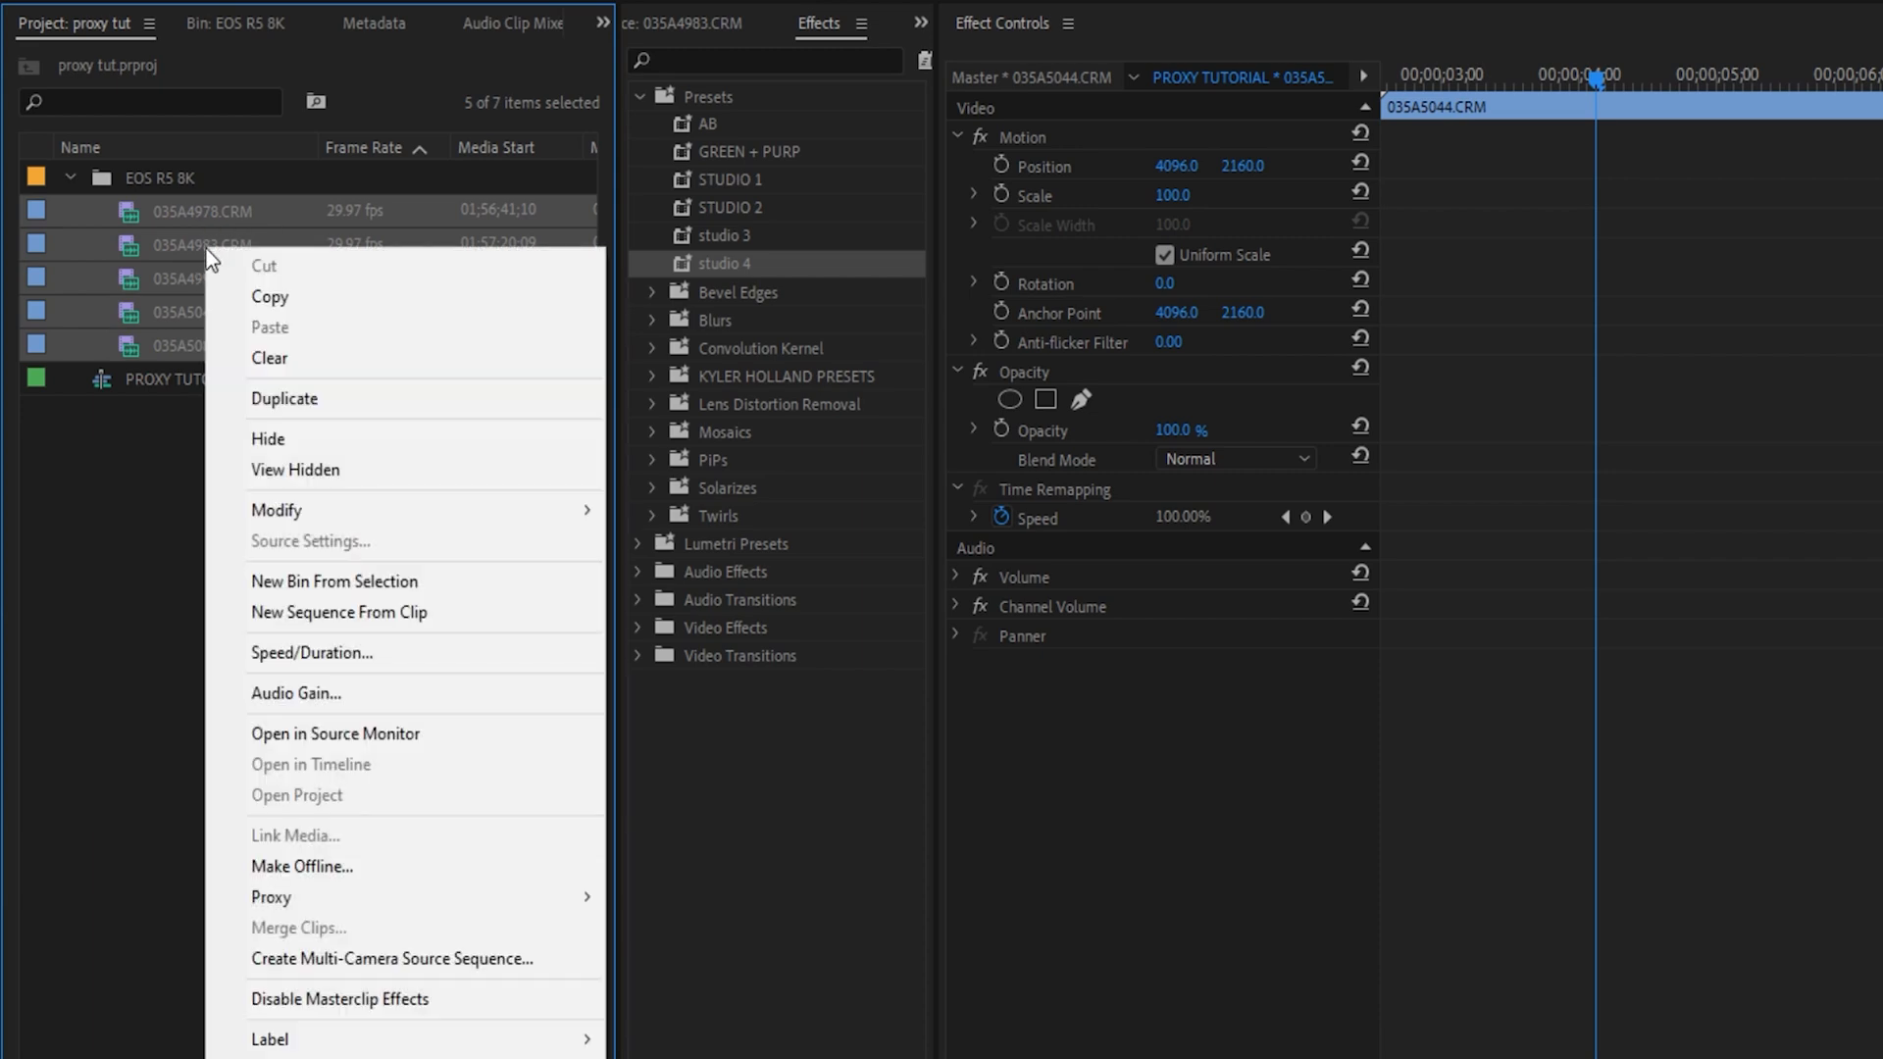
mouse_move(398, 869)
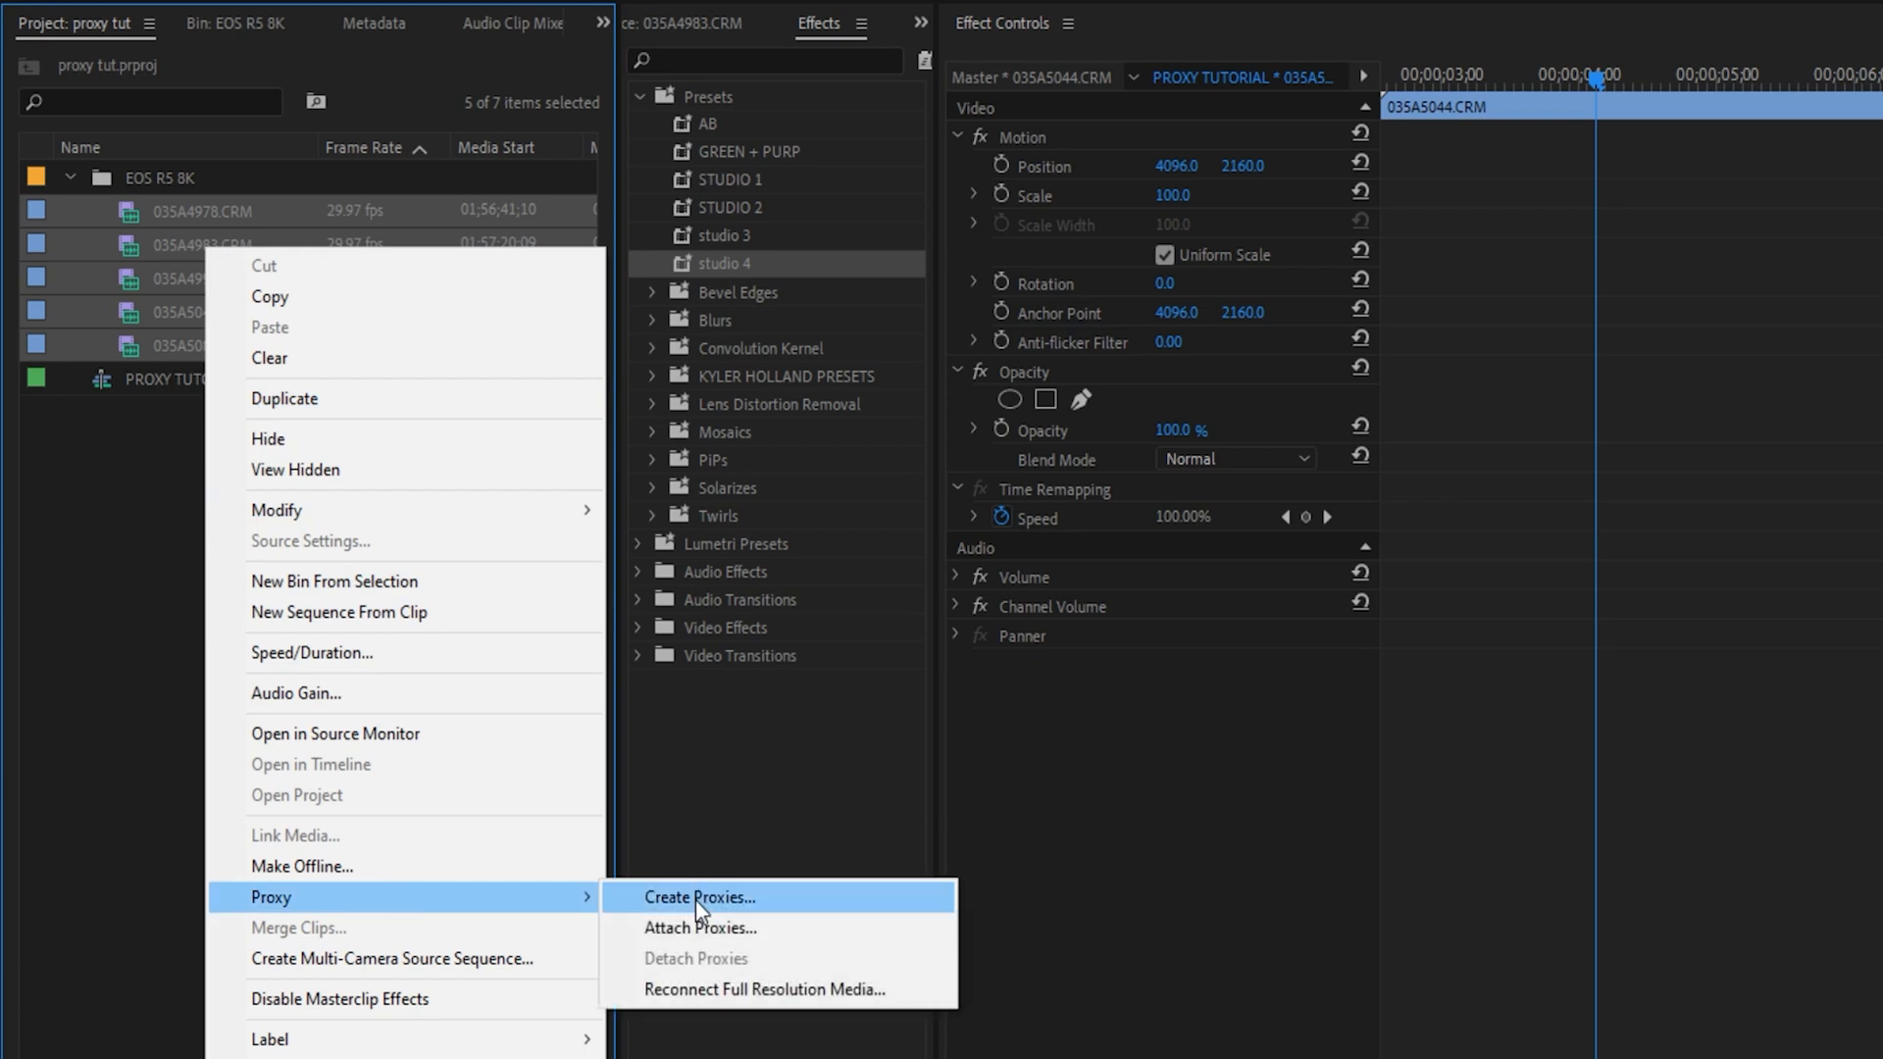
left_click(703, 899)
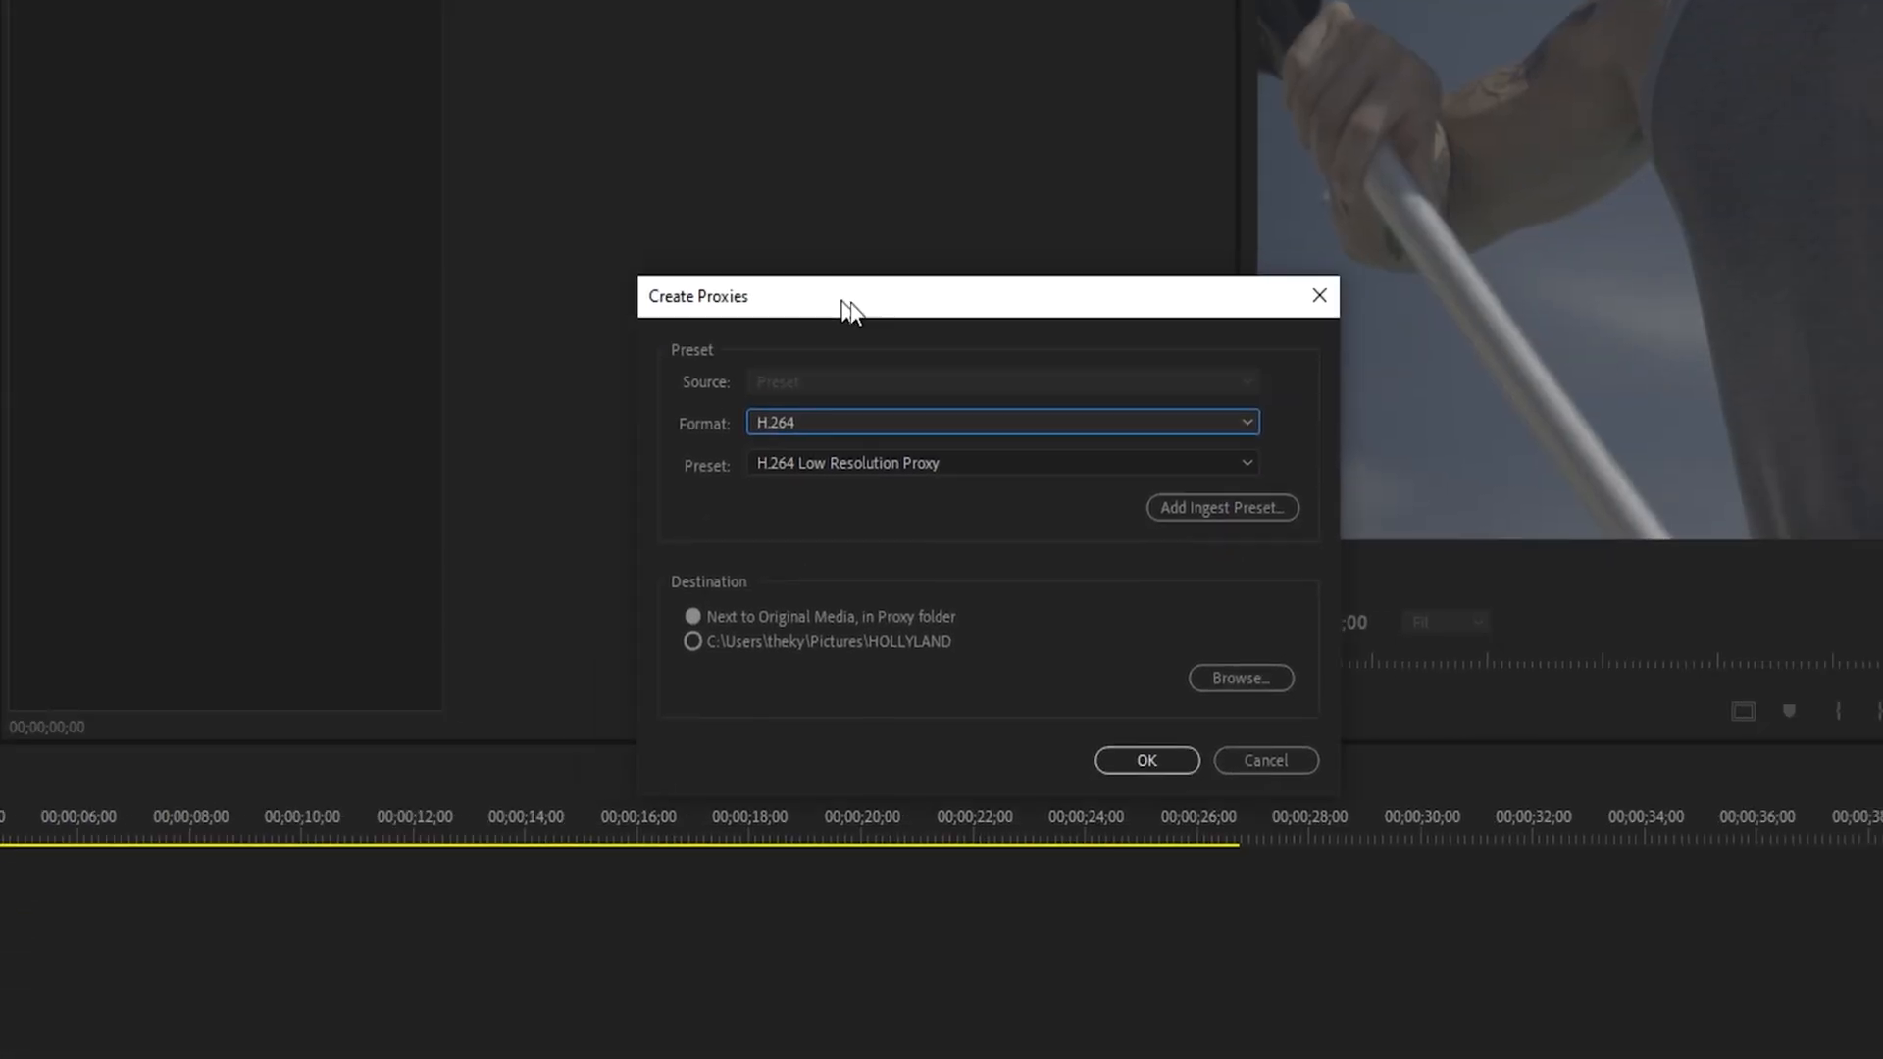
Set proxies to QuickTime format, CineForm Low Resolution Proxy preset, next to original media, and confirm
left_click_drag(841, 296, 763, 318)
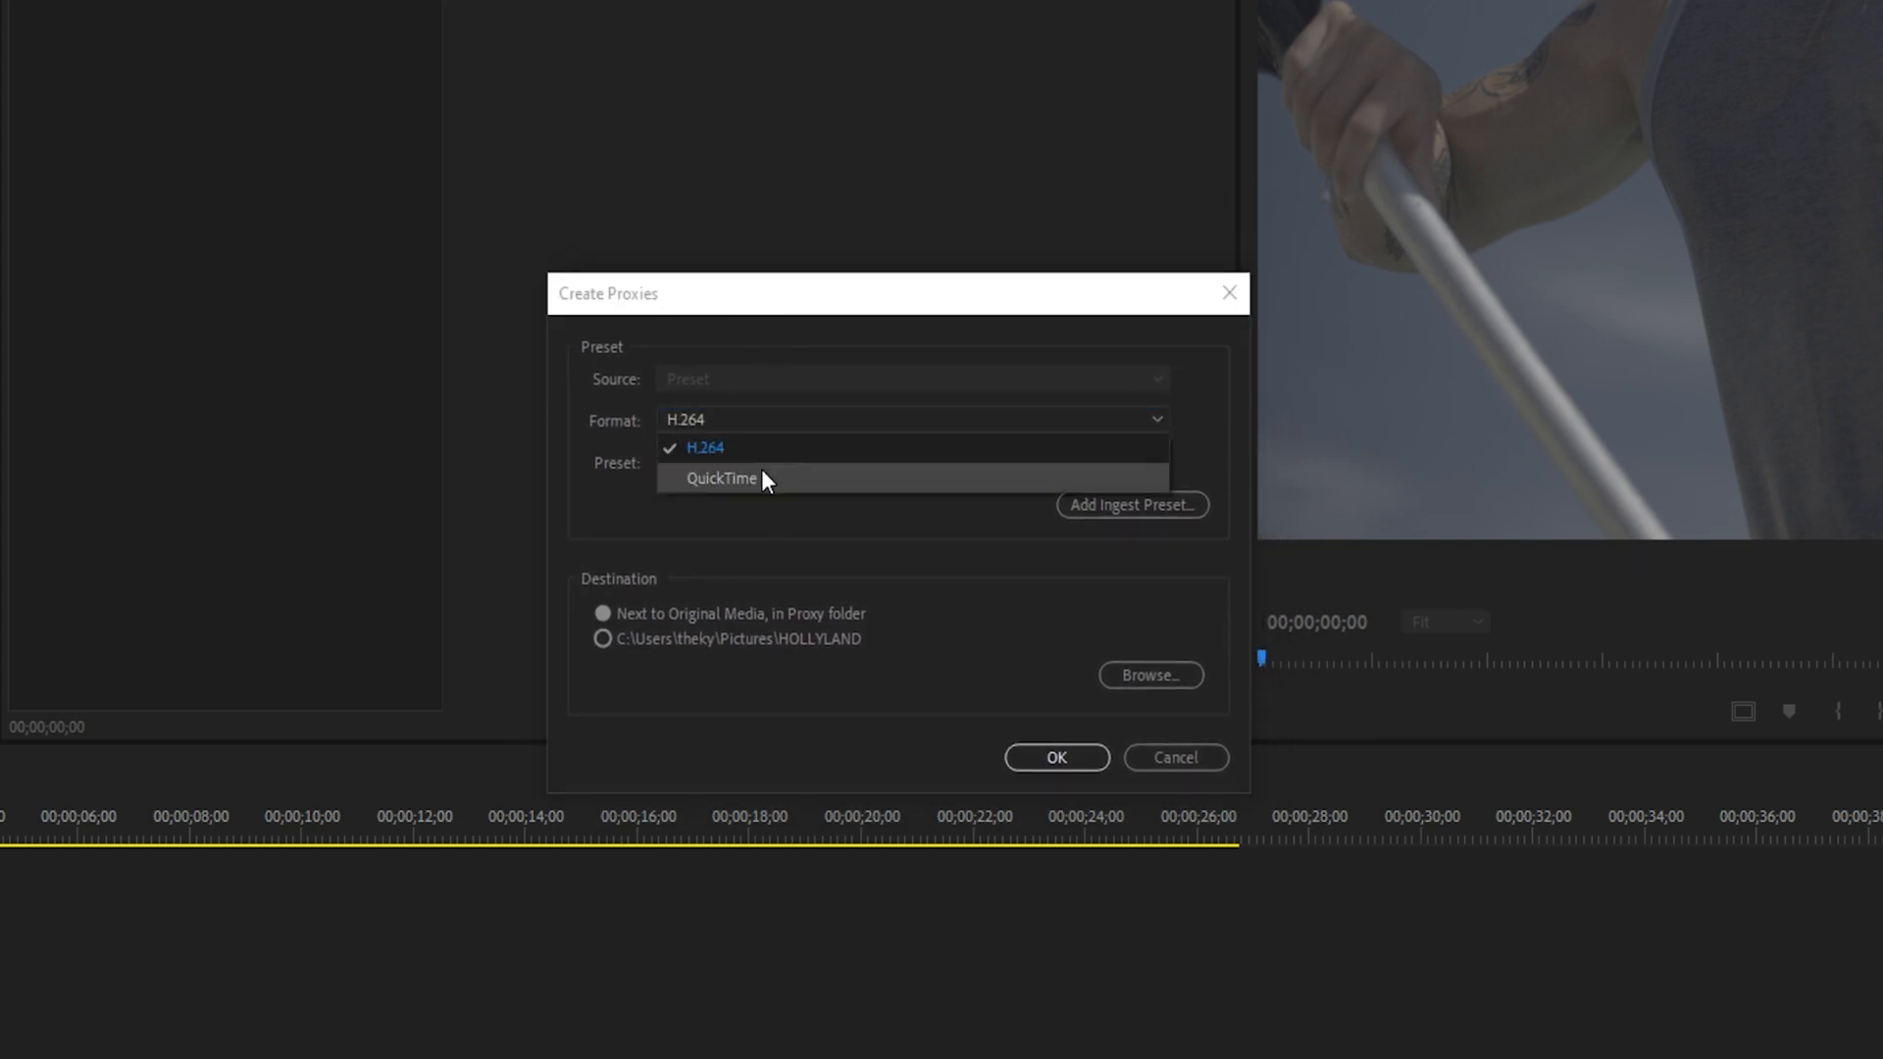
left_click(719, 478)
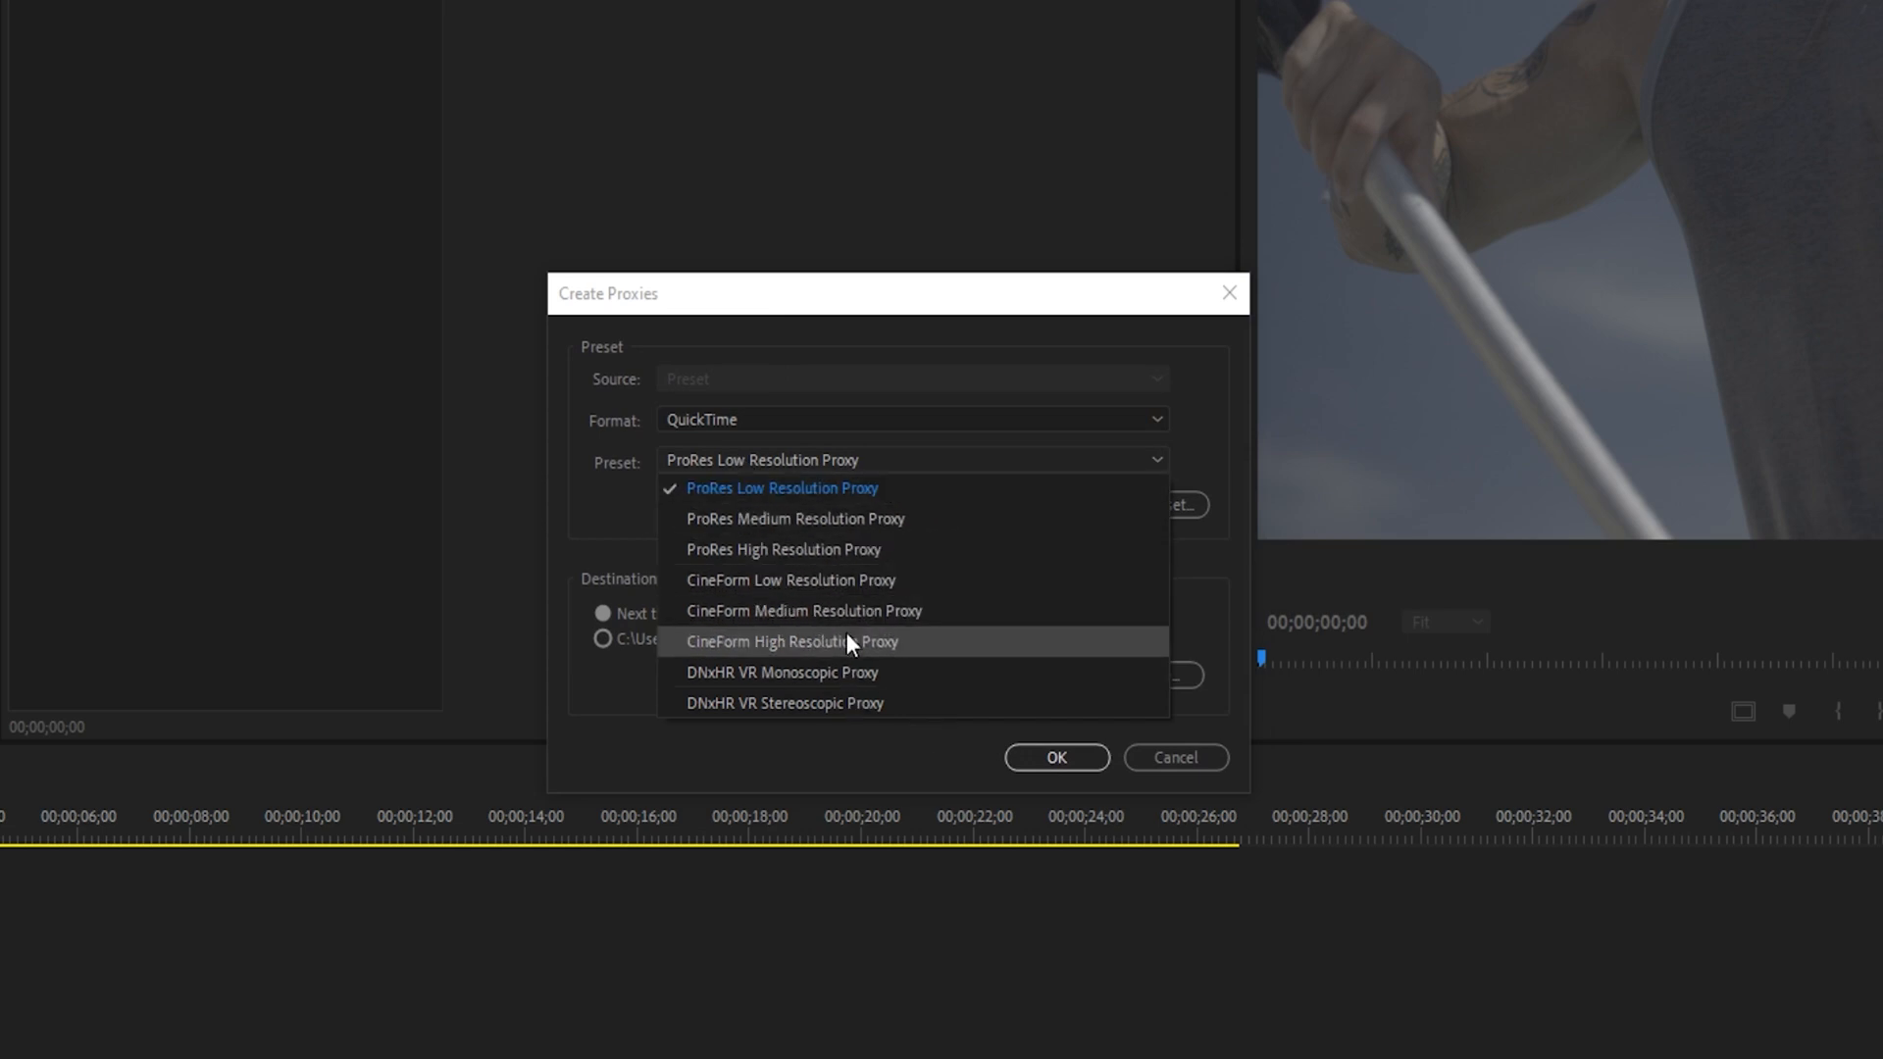
left_click(790, 580)
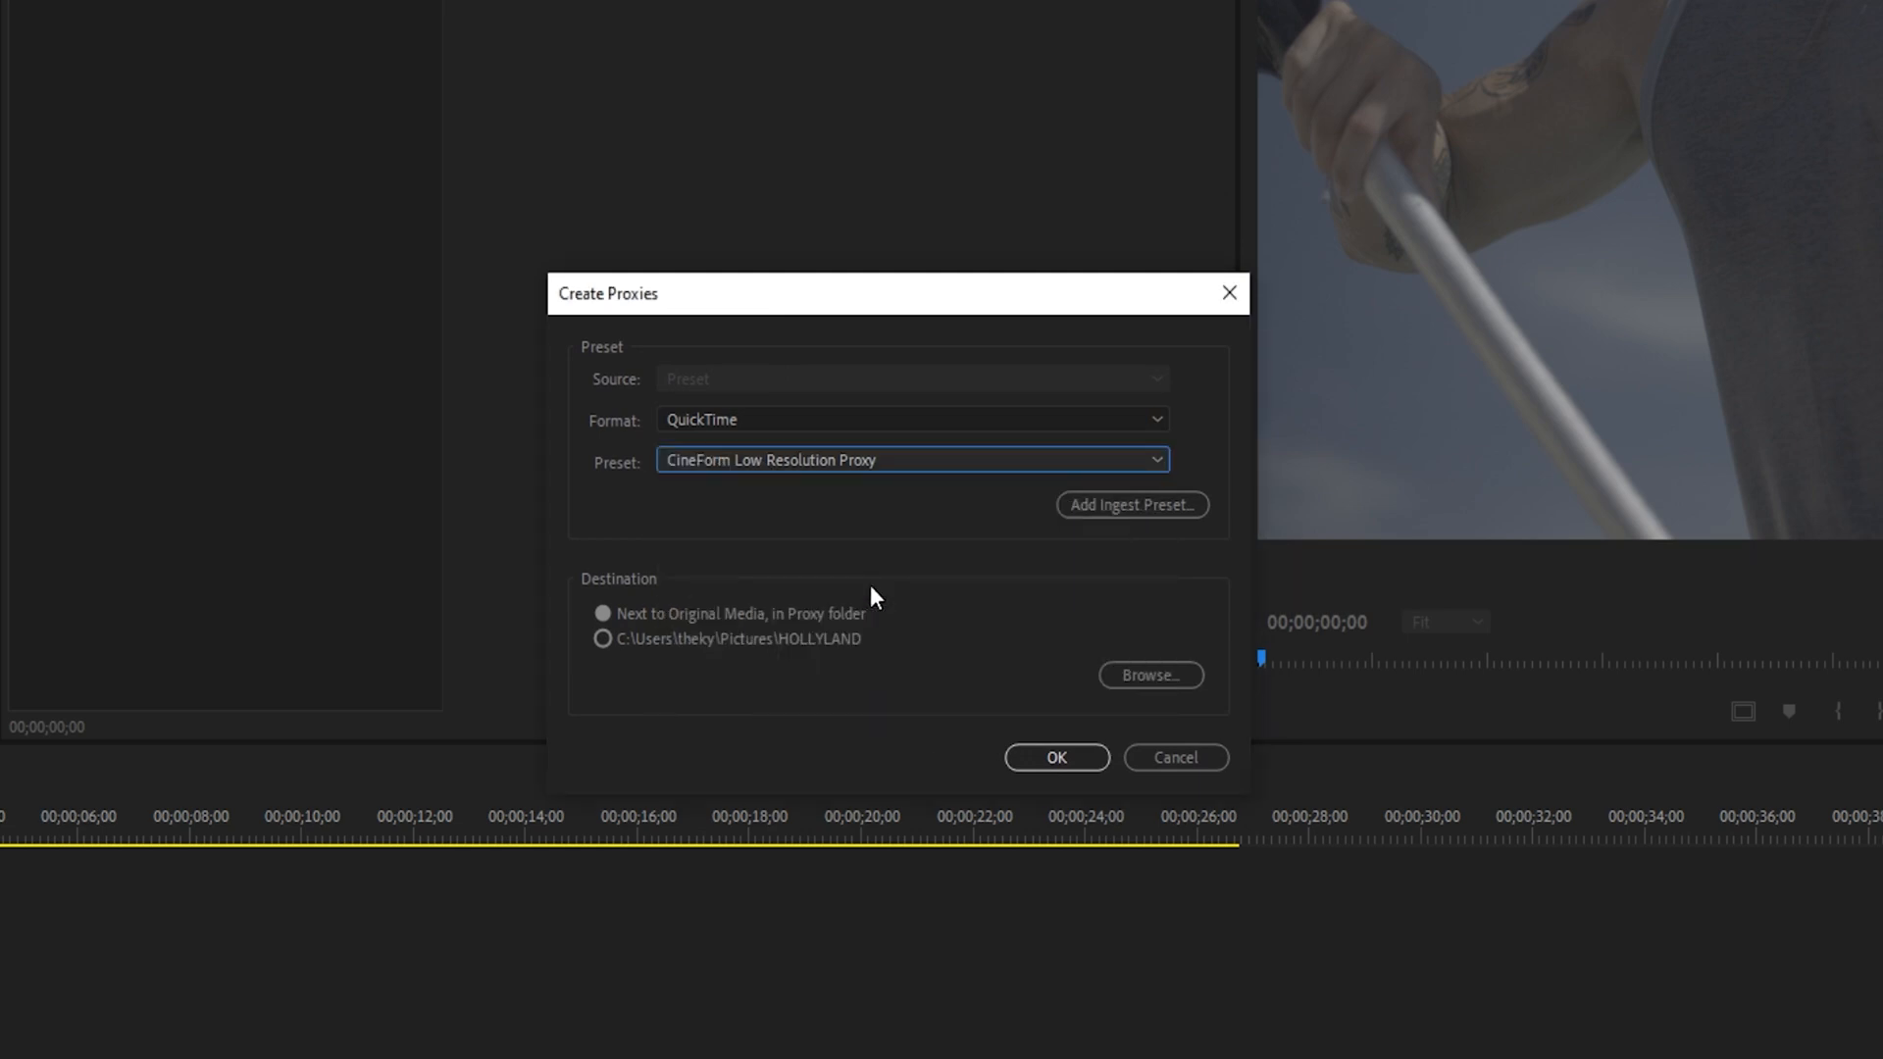
mouse_move(804, 500)
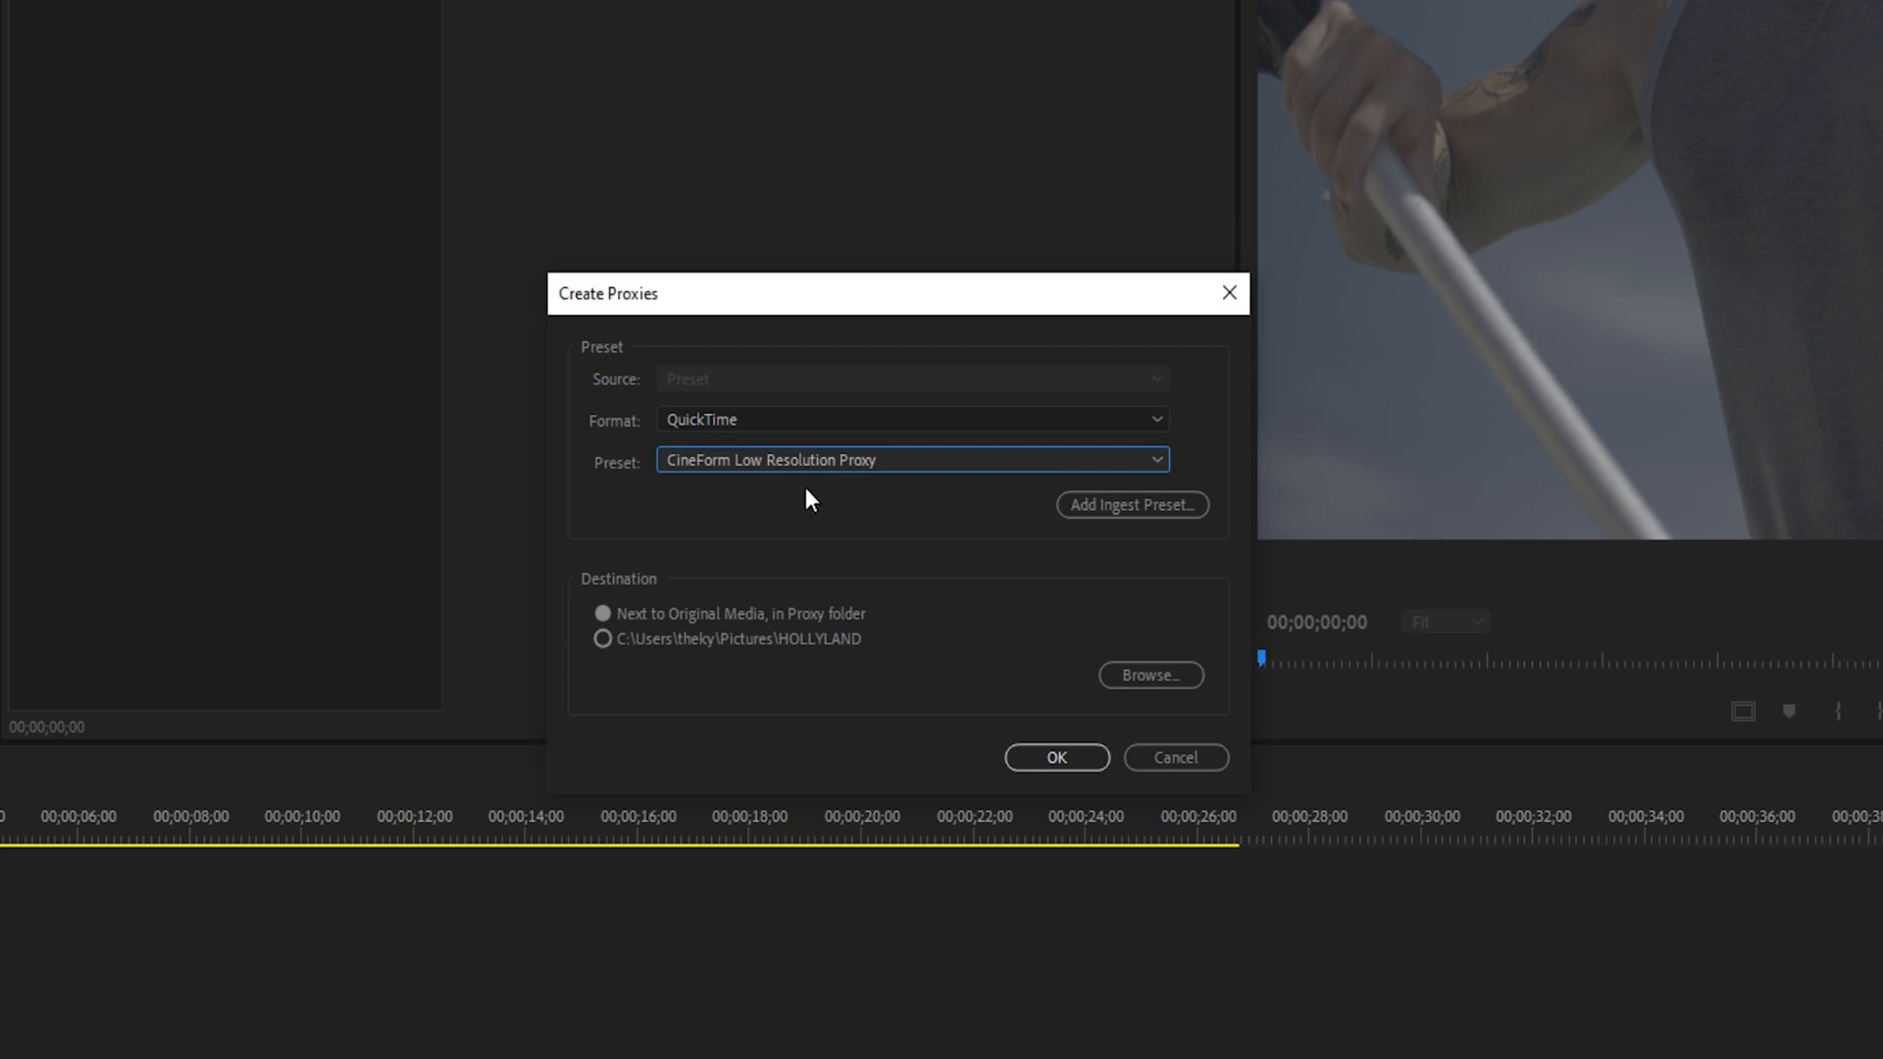
mouse_move(795, 491)
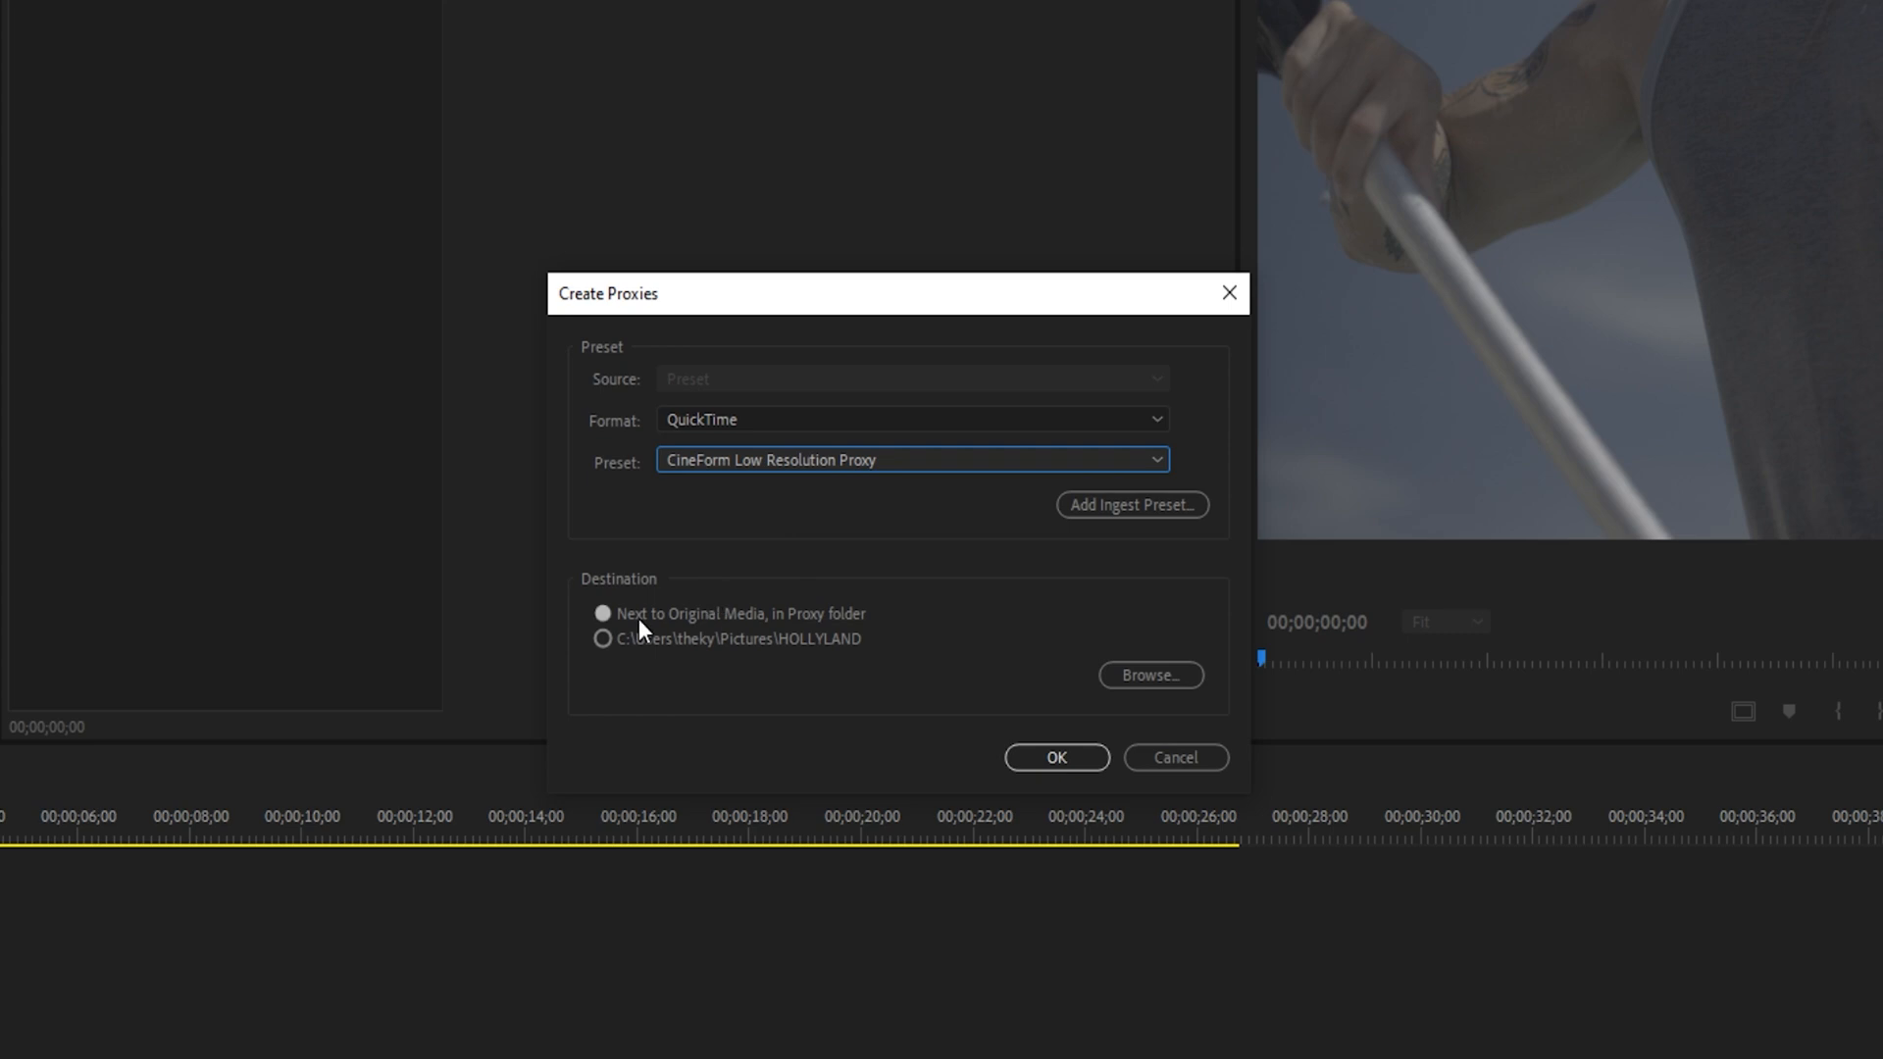
mouse_move(600, 636)
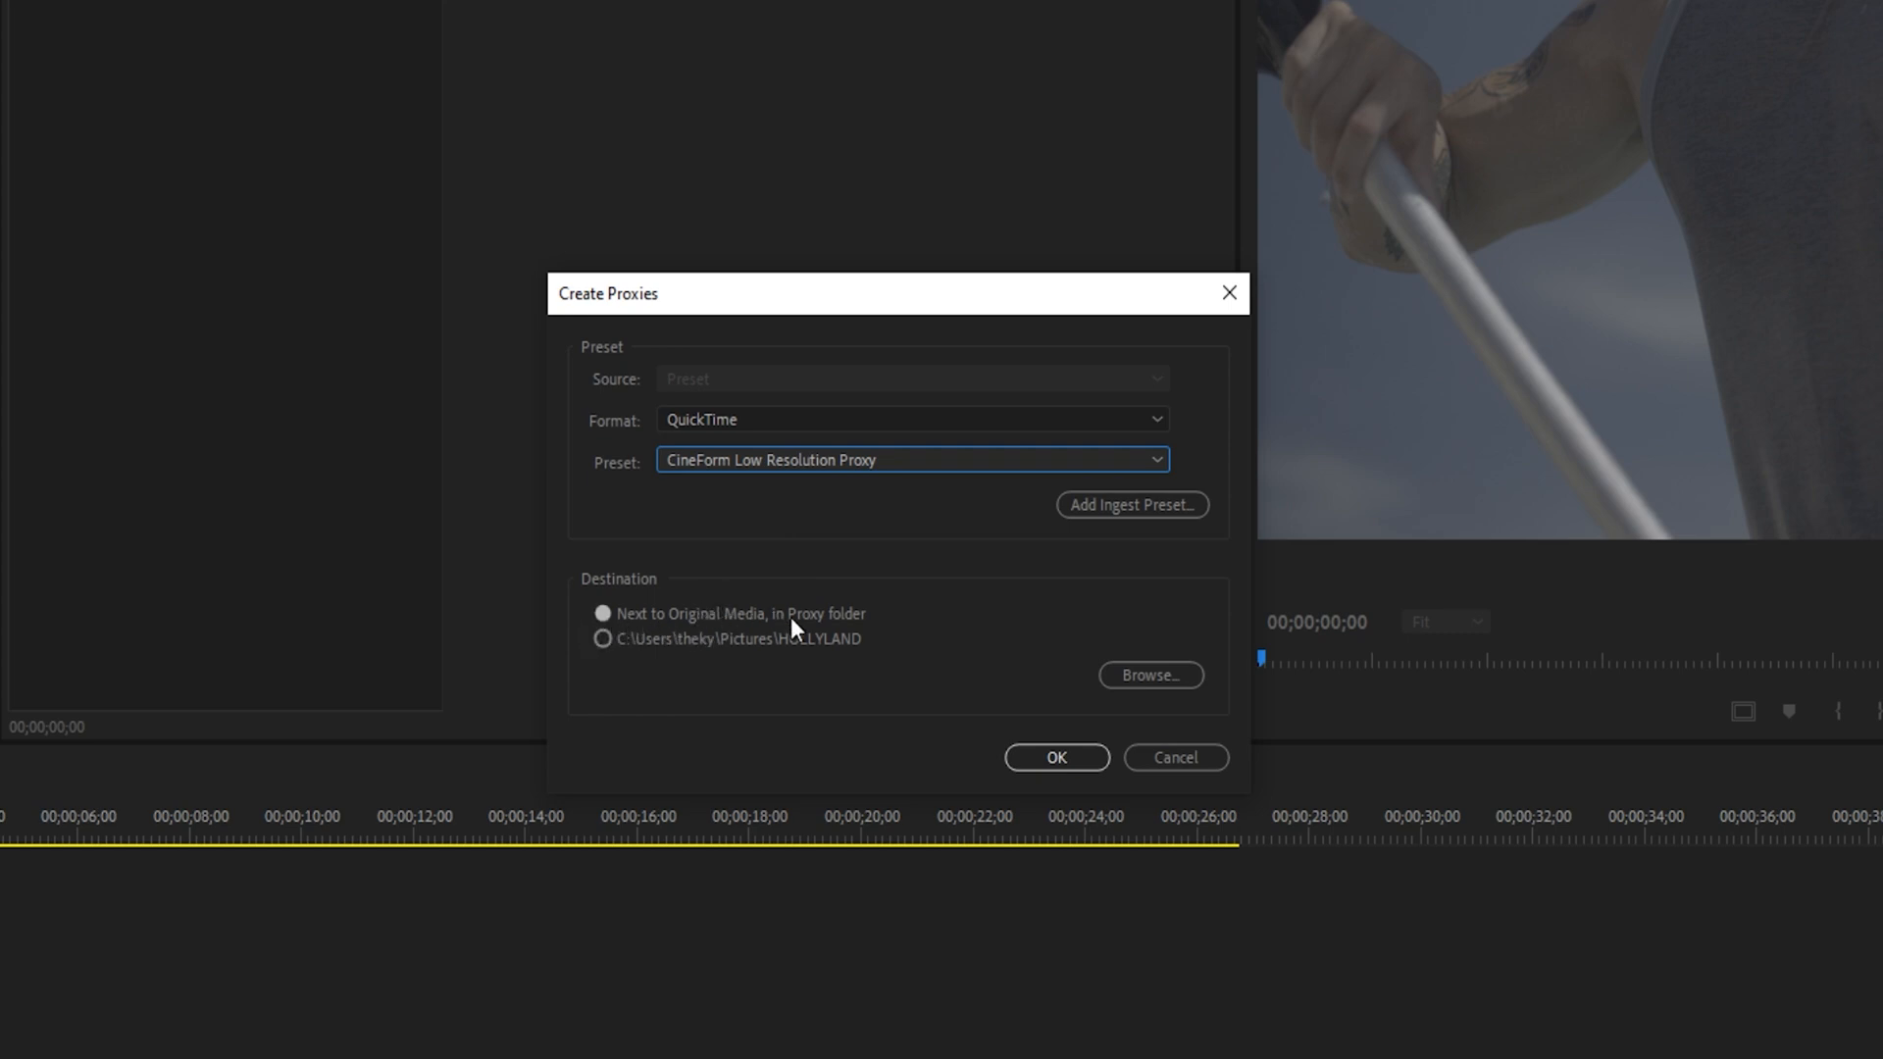
mouse_move(757, 620)
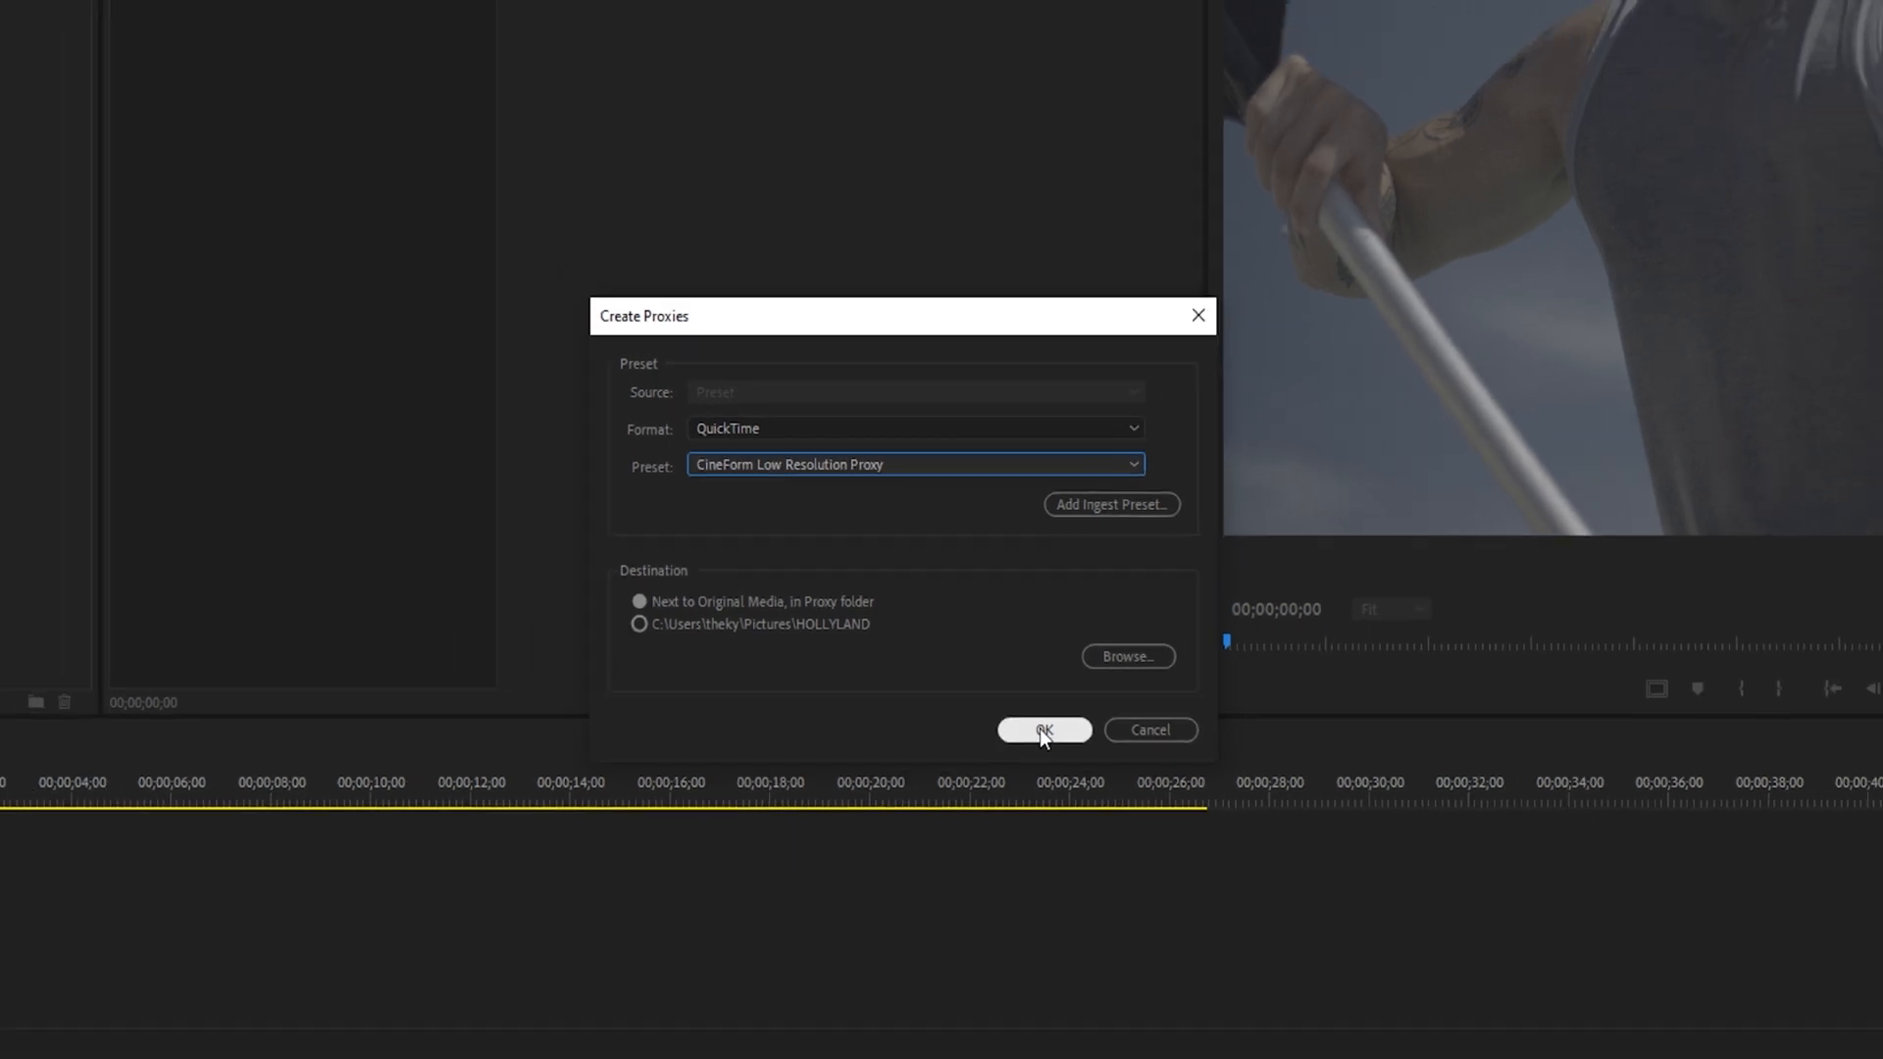
left_click(1042, 730)
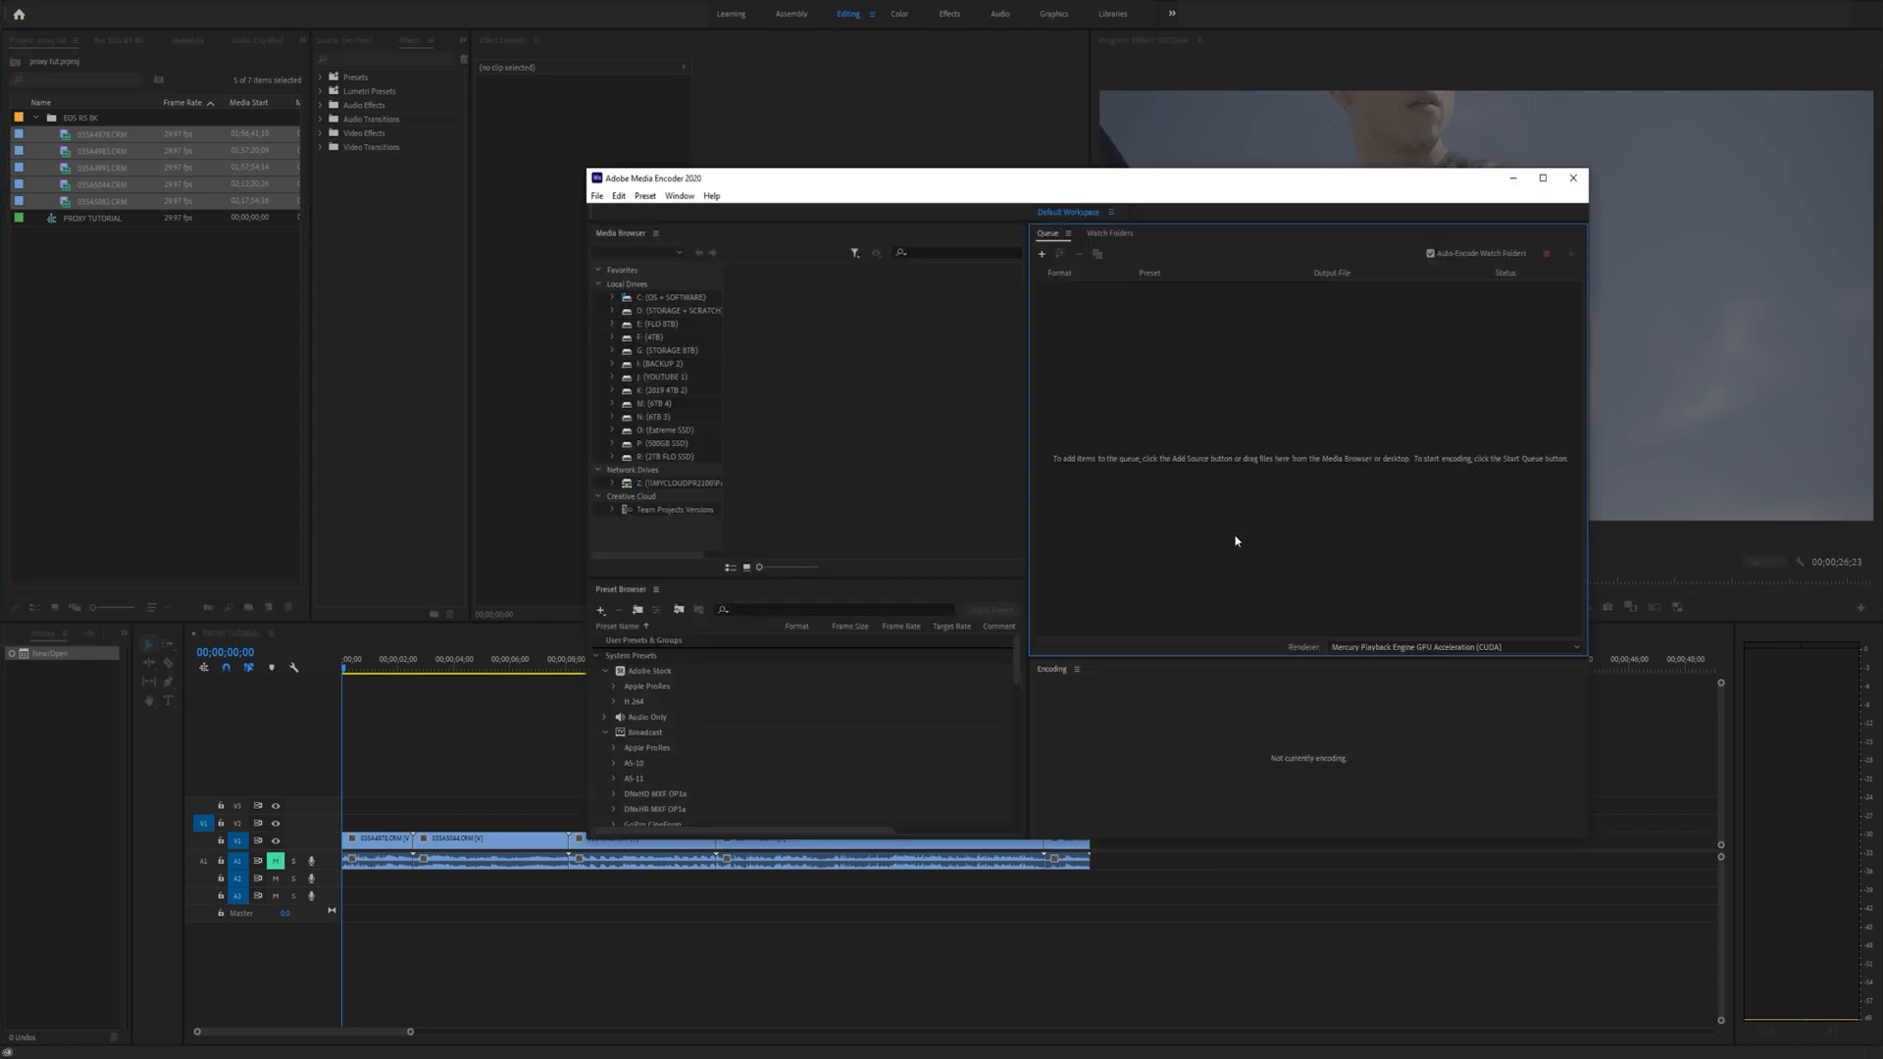
Bring up the PROXY TUTORIAL media folder in File Explorer after encoding
left_click(1571, 253)
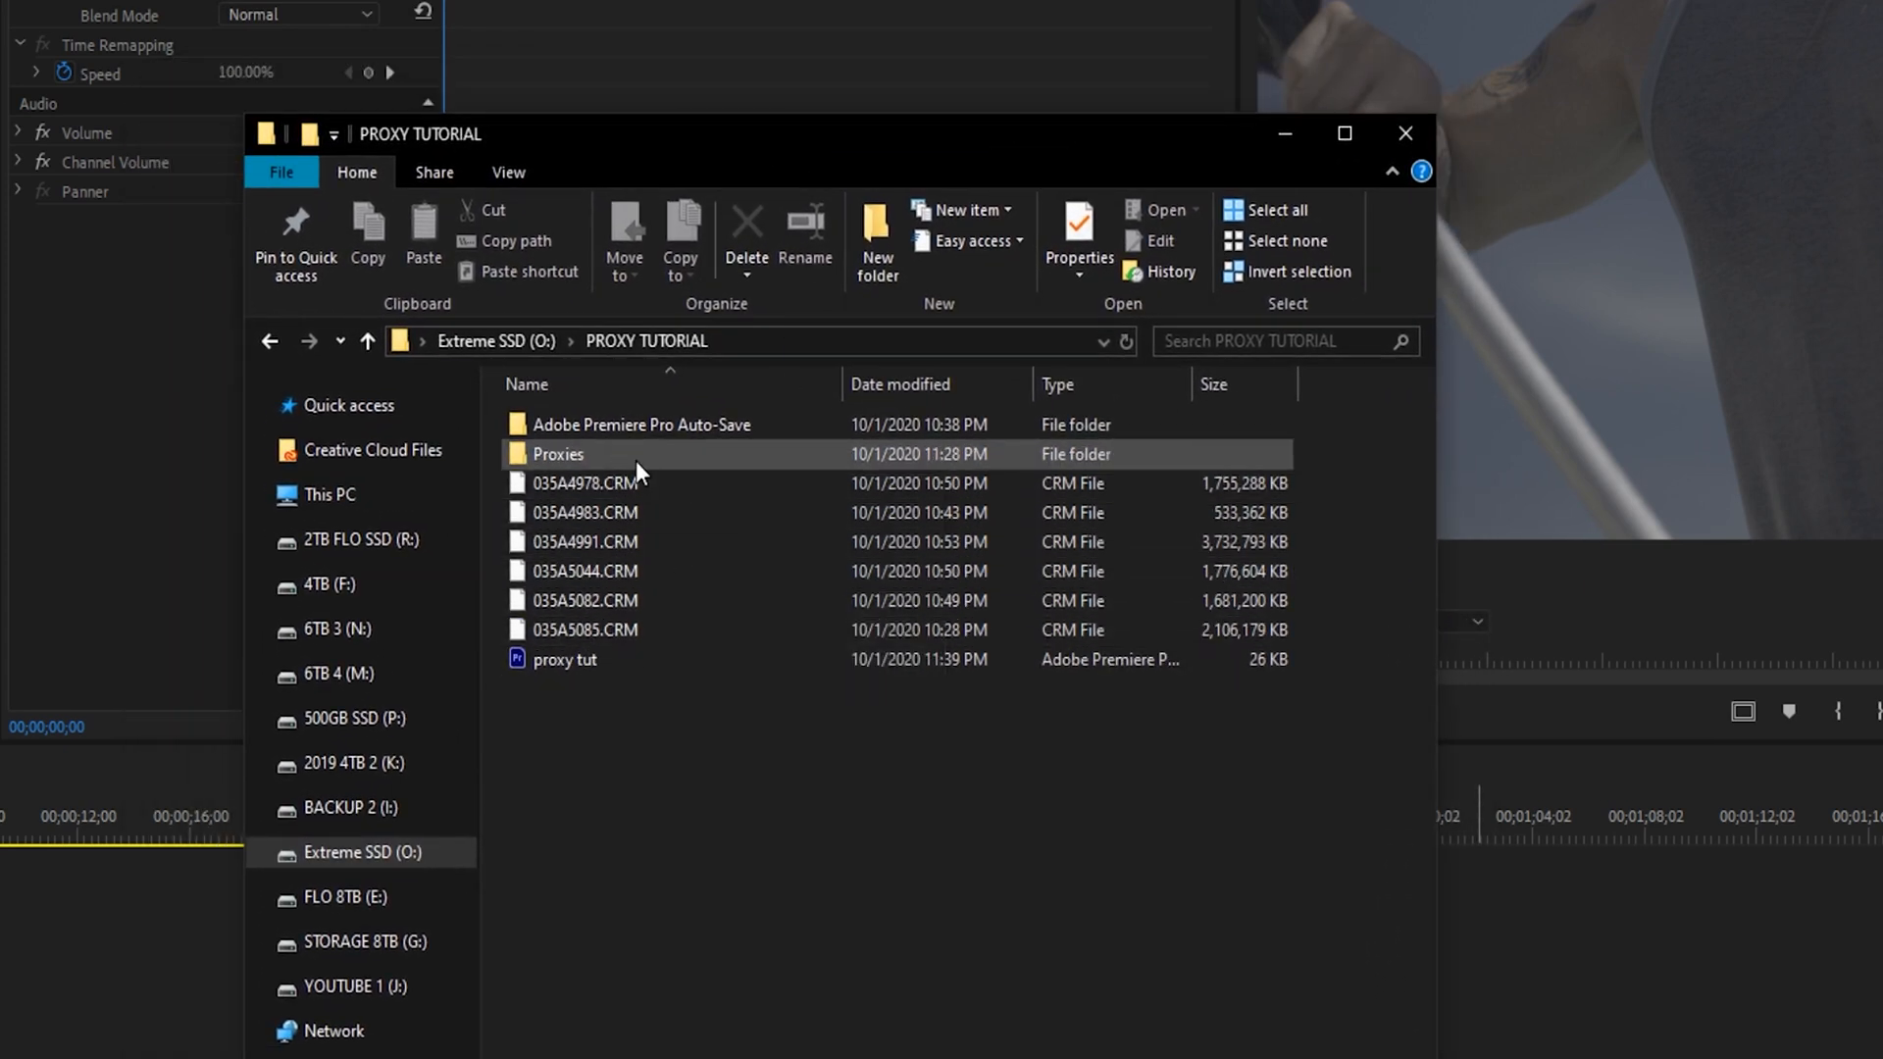
Verify the five _Proxy files in the Proxies folder, then return to Premiere
double_click(555, 453)
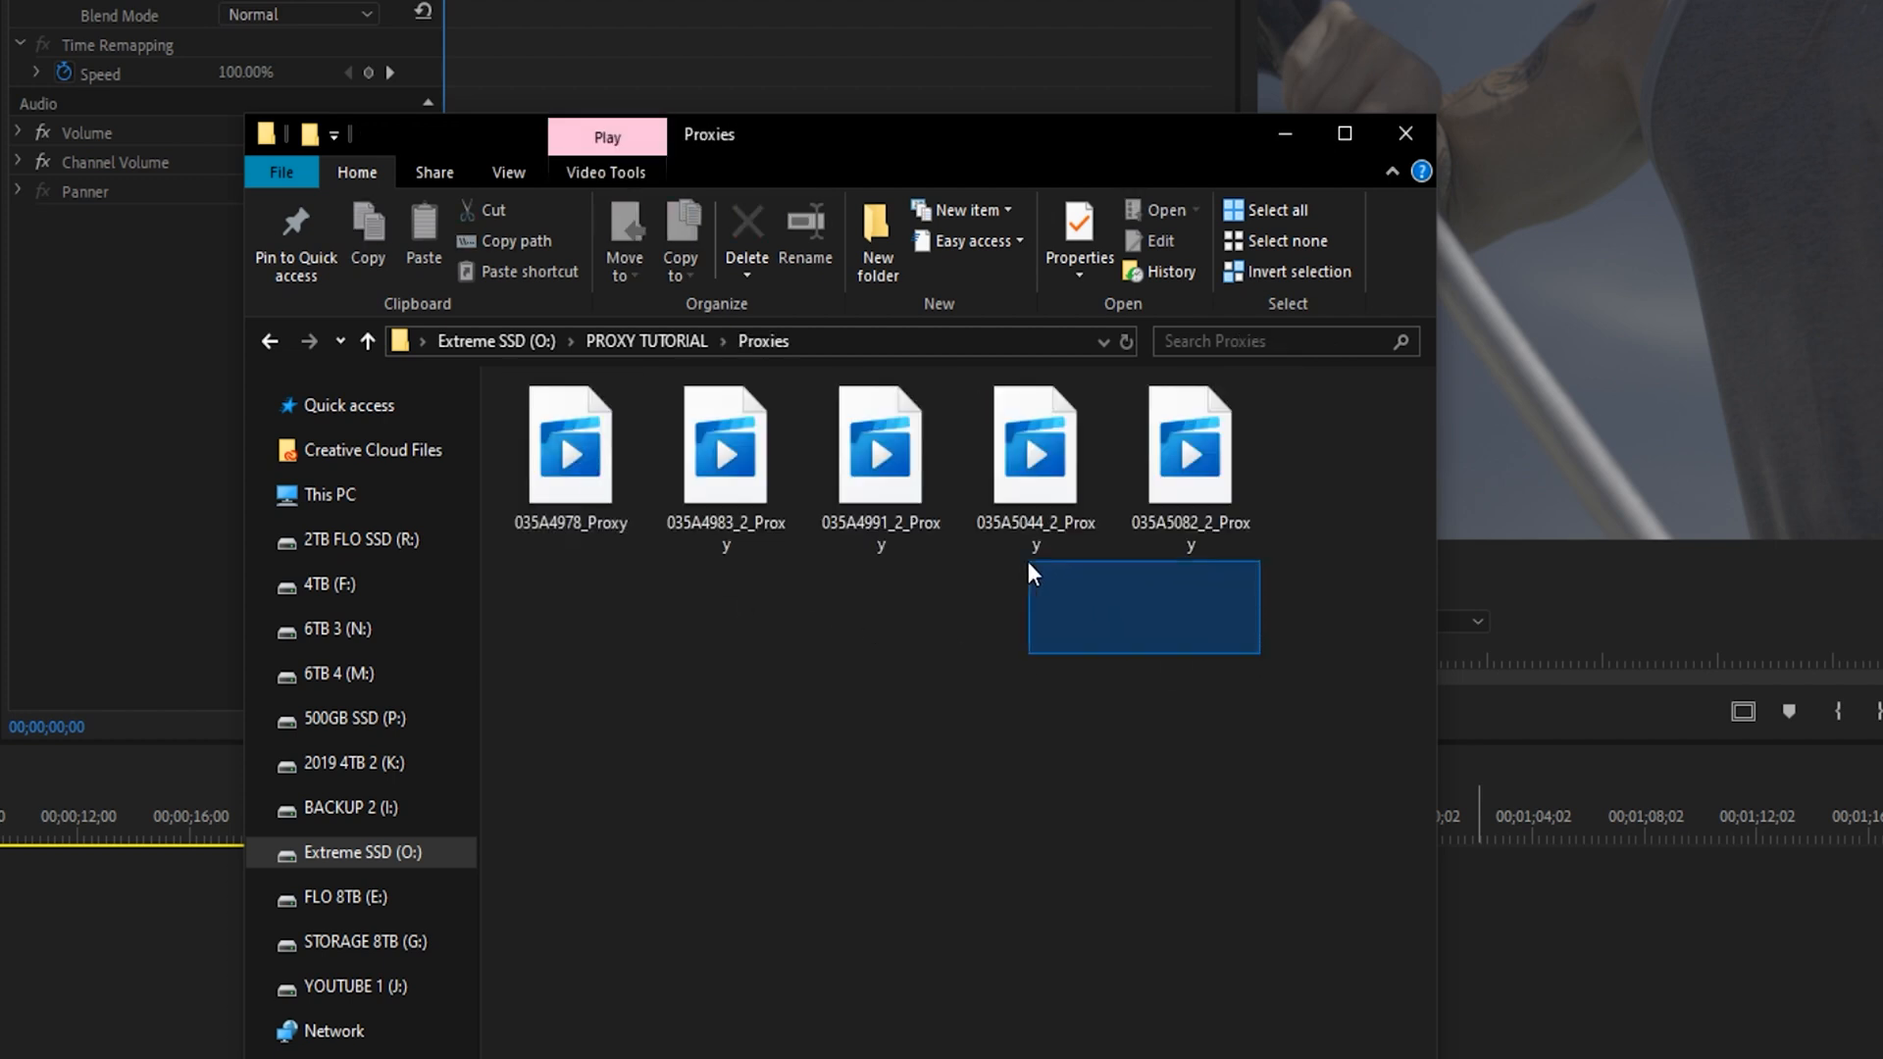
left_click(959, 676)
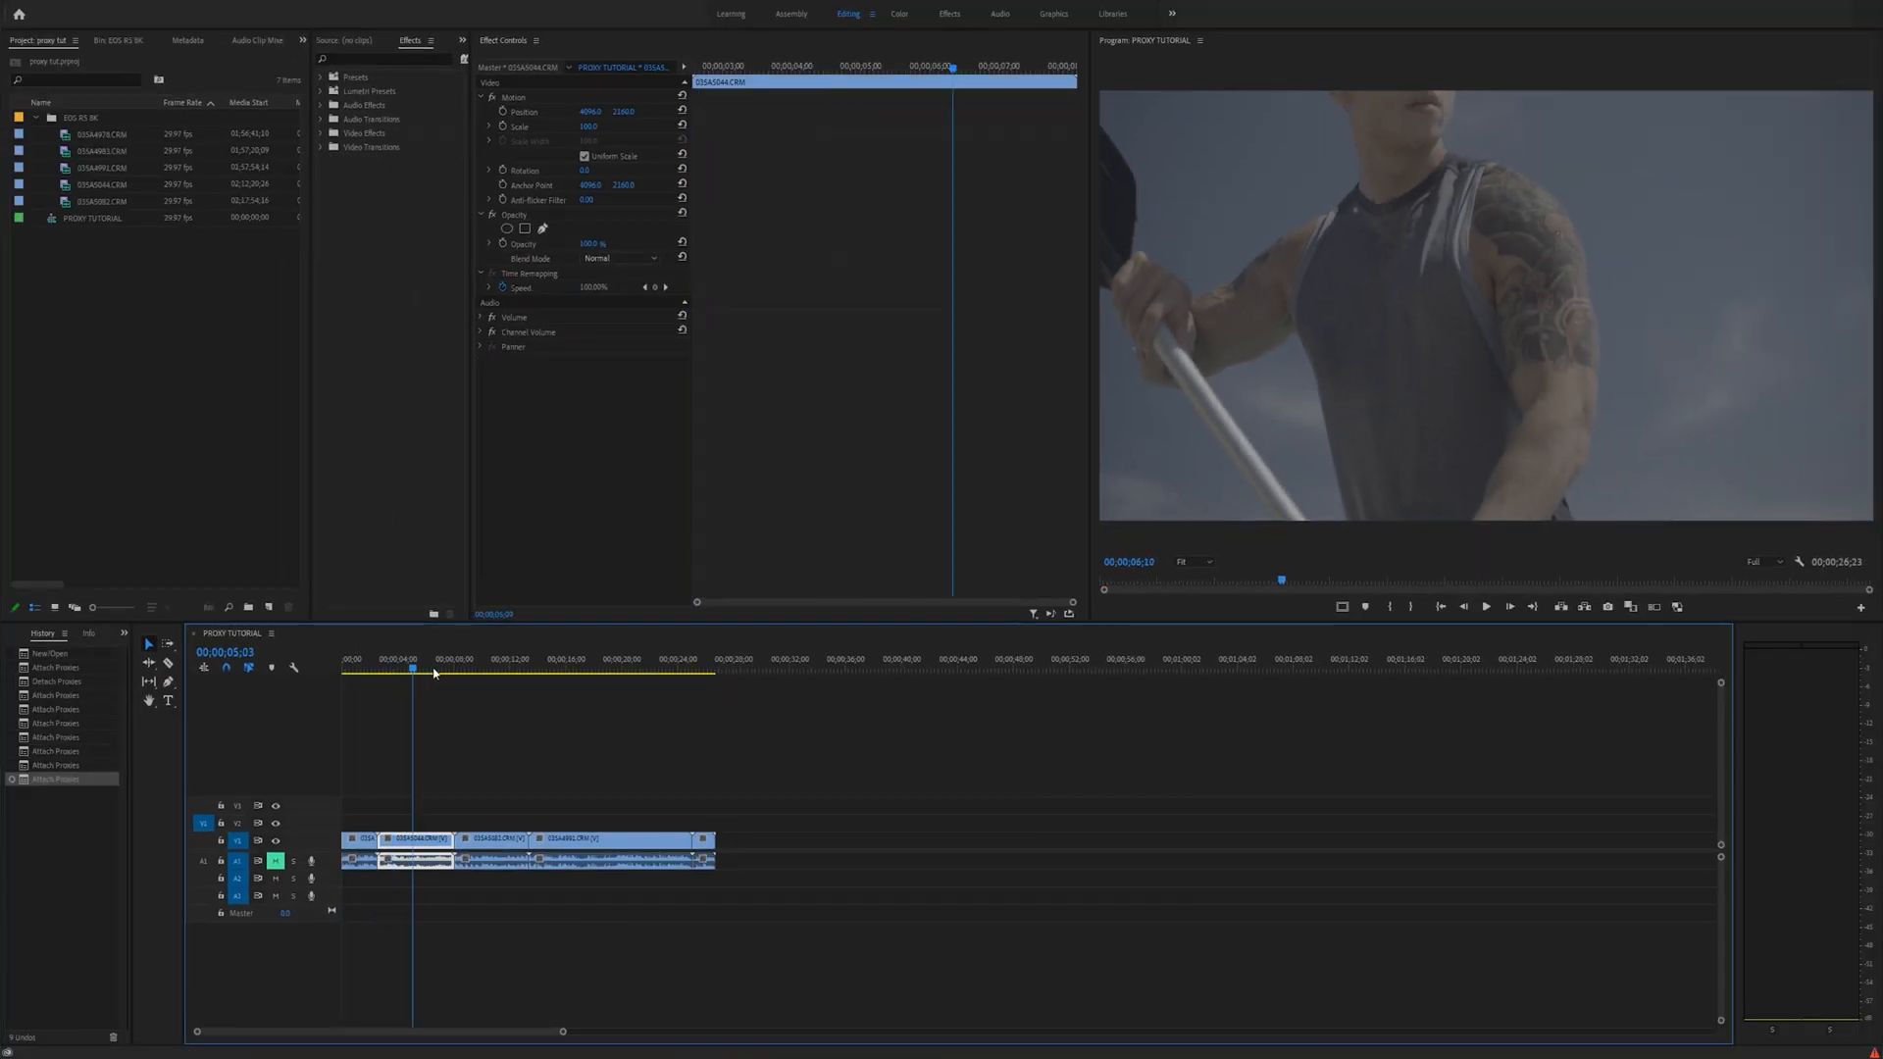
Play the sequence from about six seconds in to preview proxy playback
left_click(441, 667)
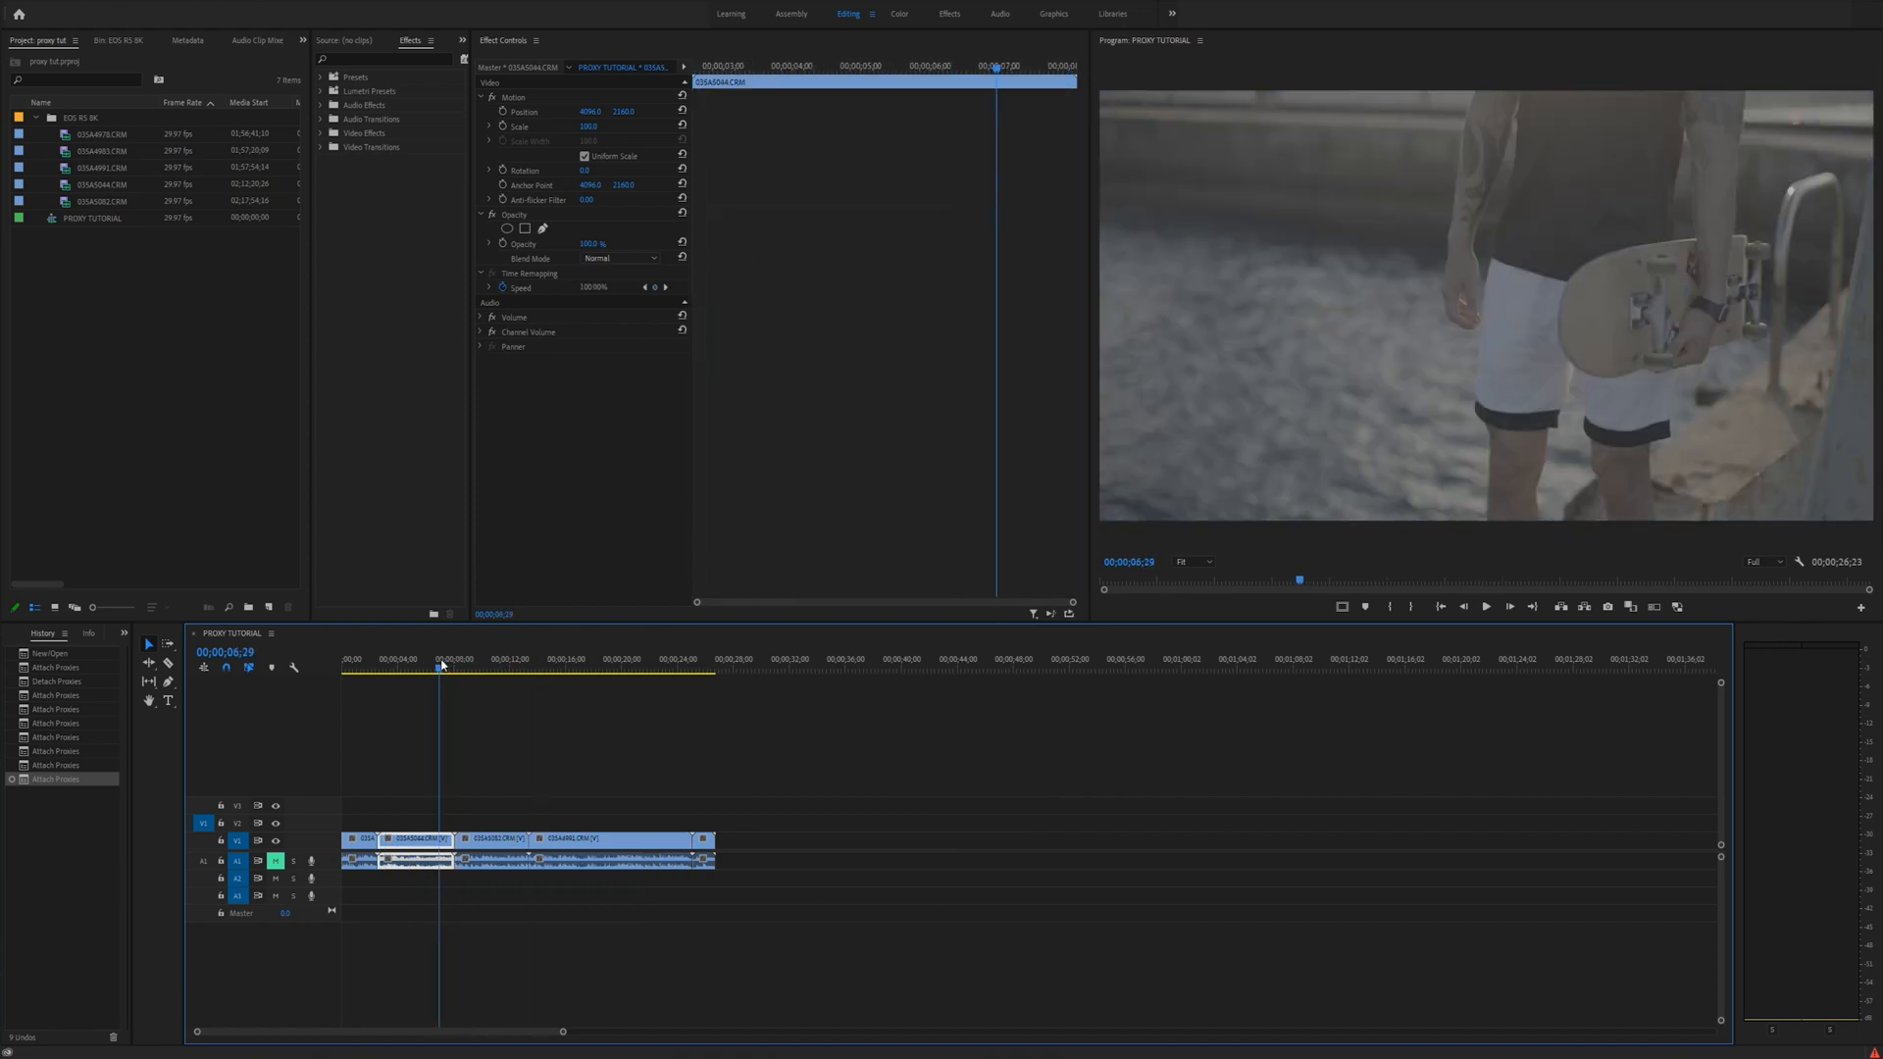
key("ctrl+s")
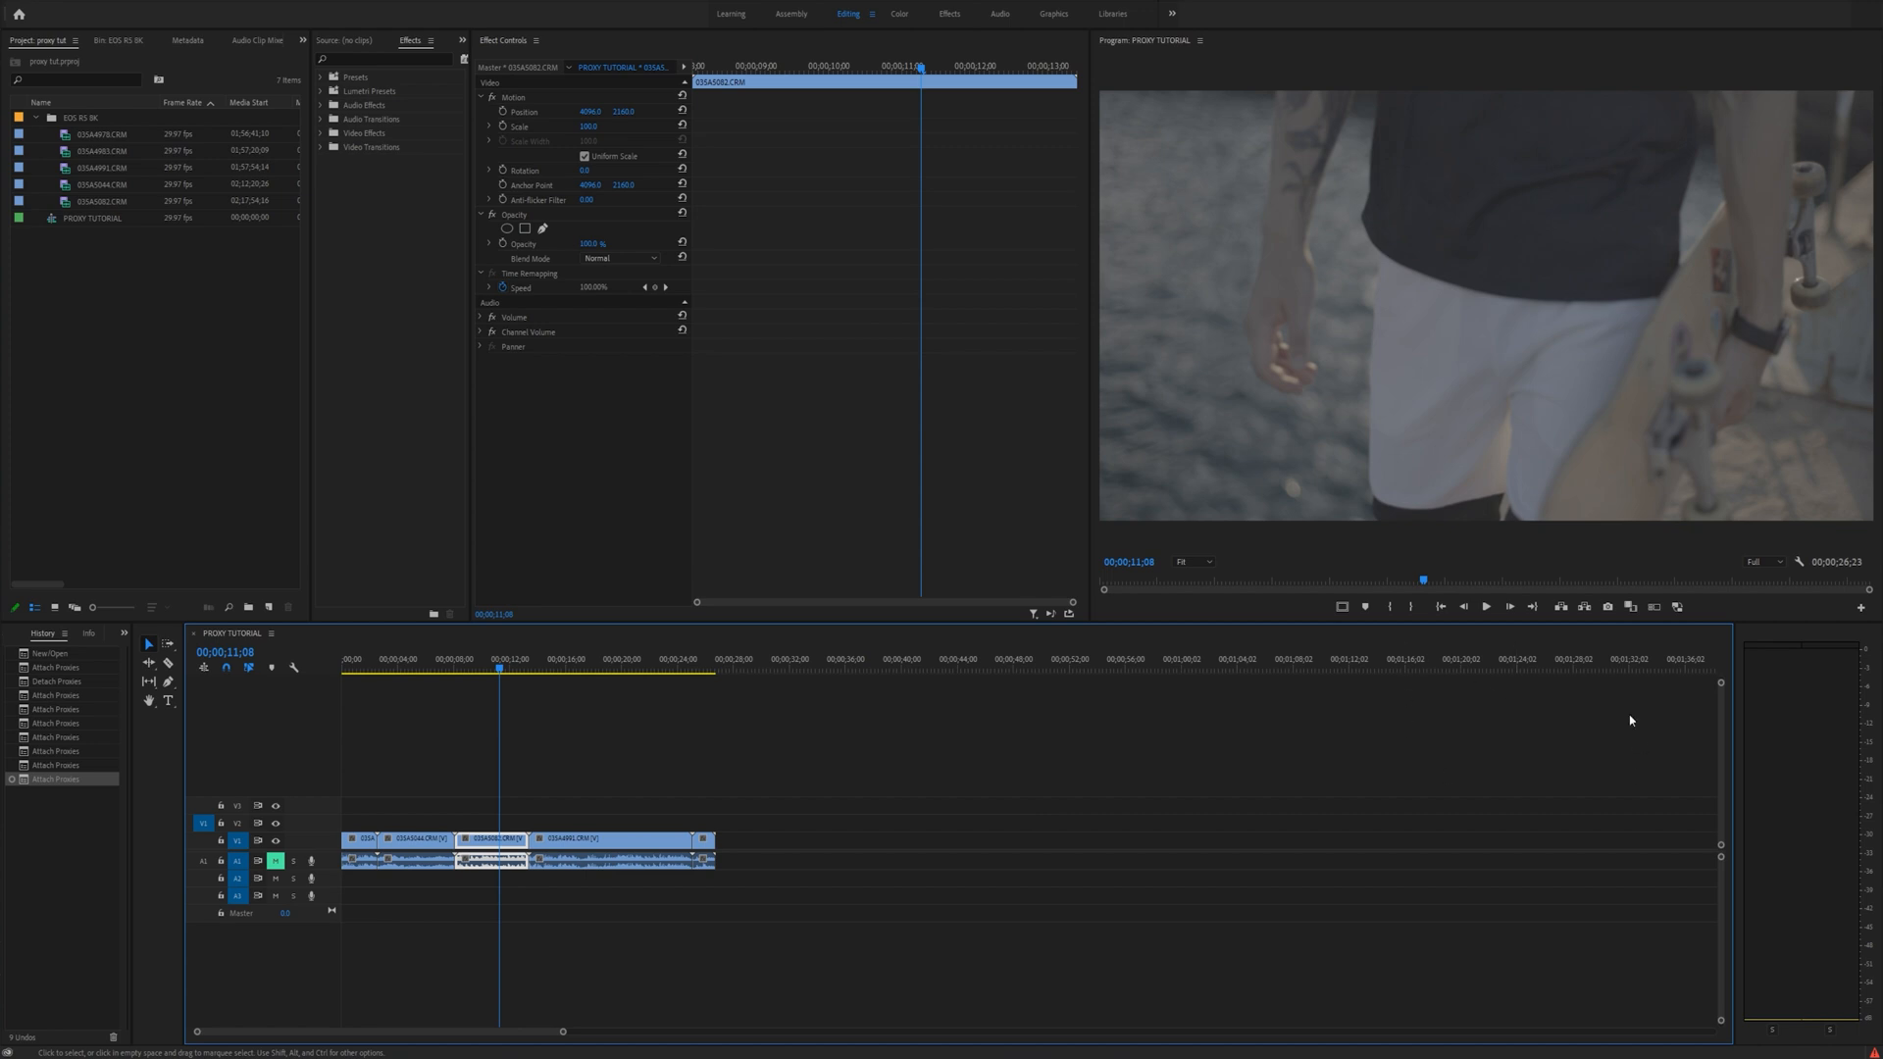
mouse_move(1855, 614)
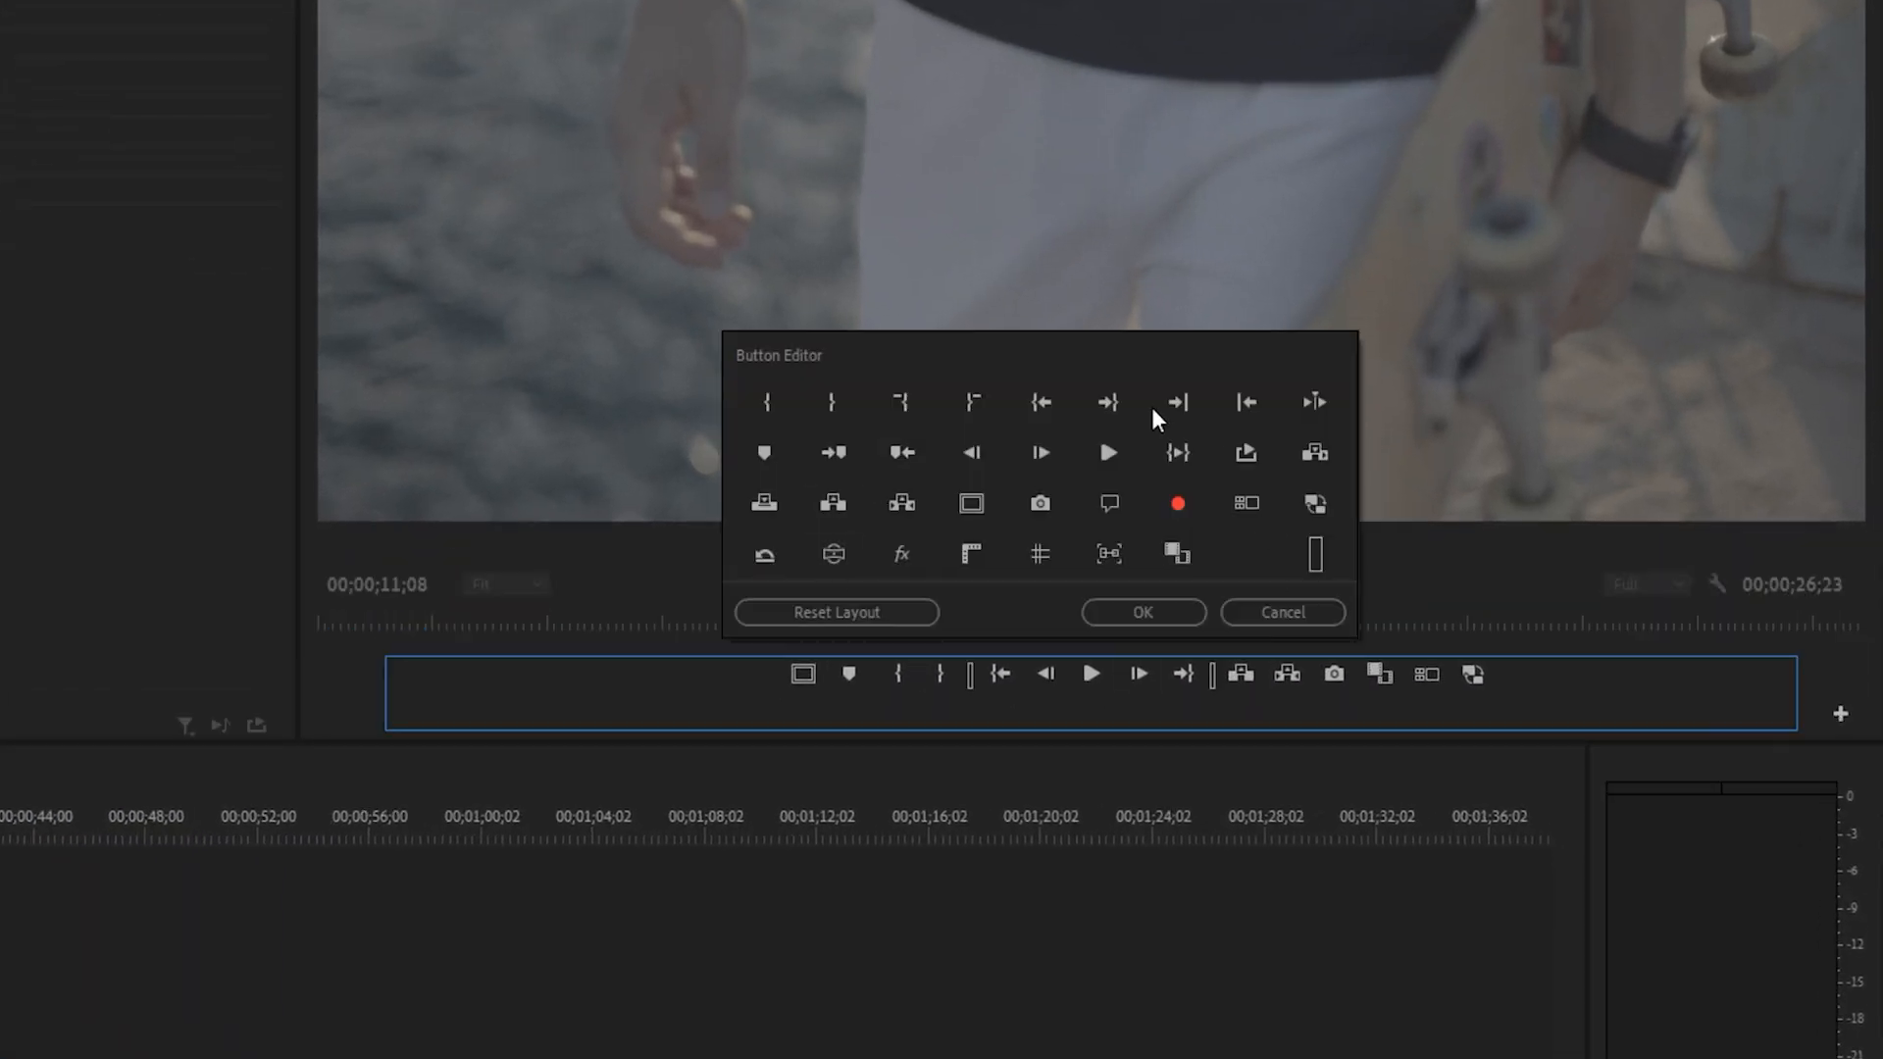
mouse_move(900, 553)
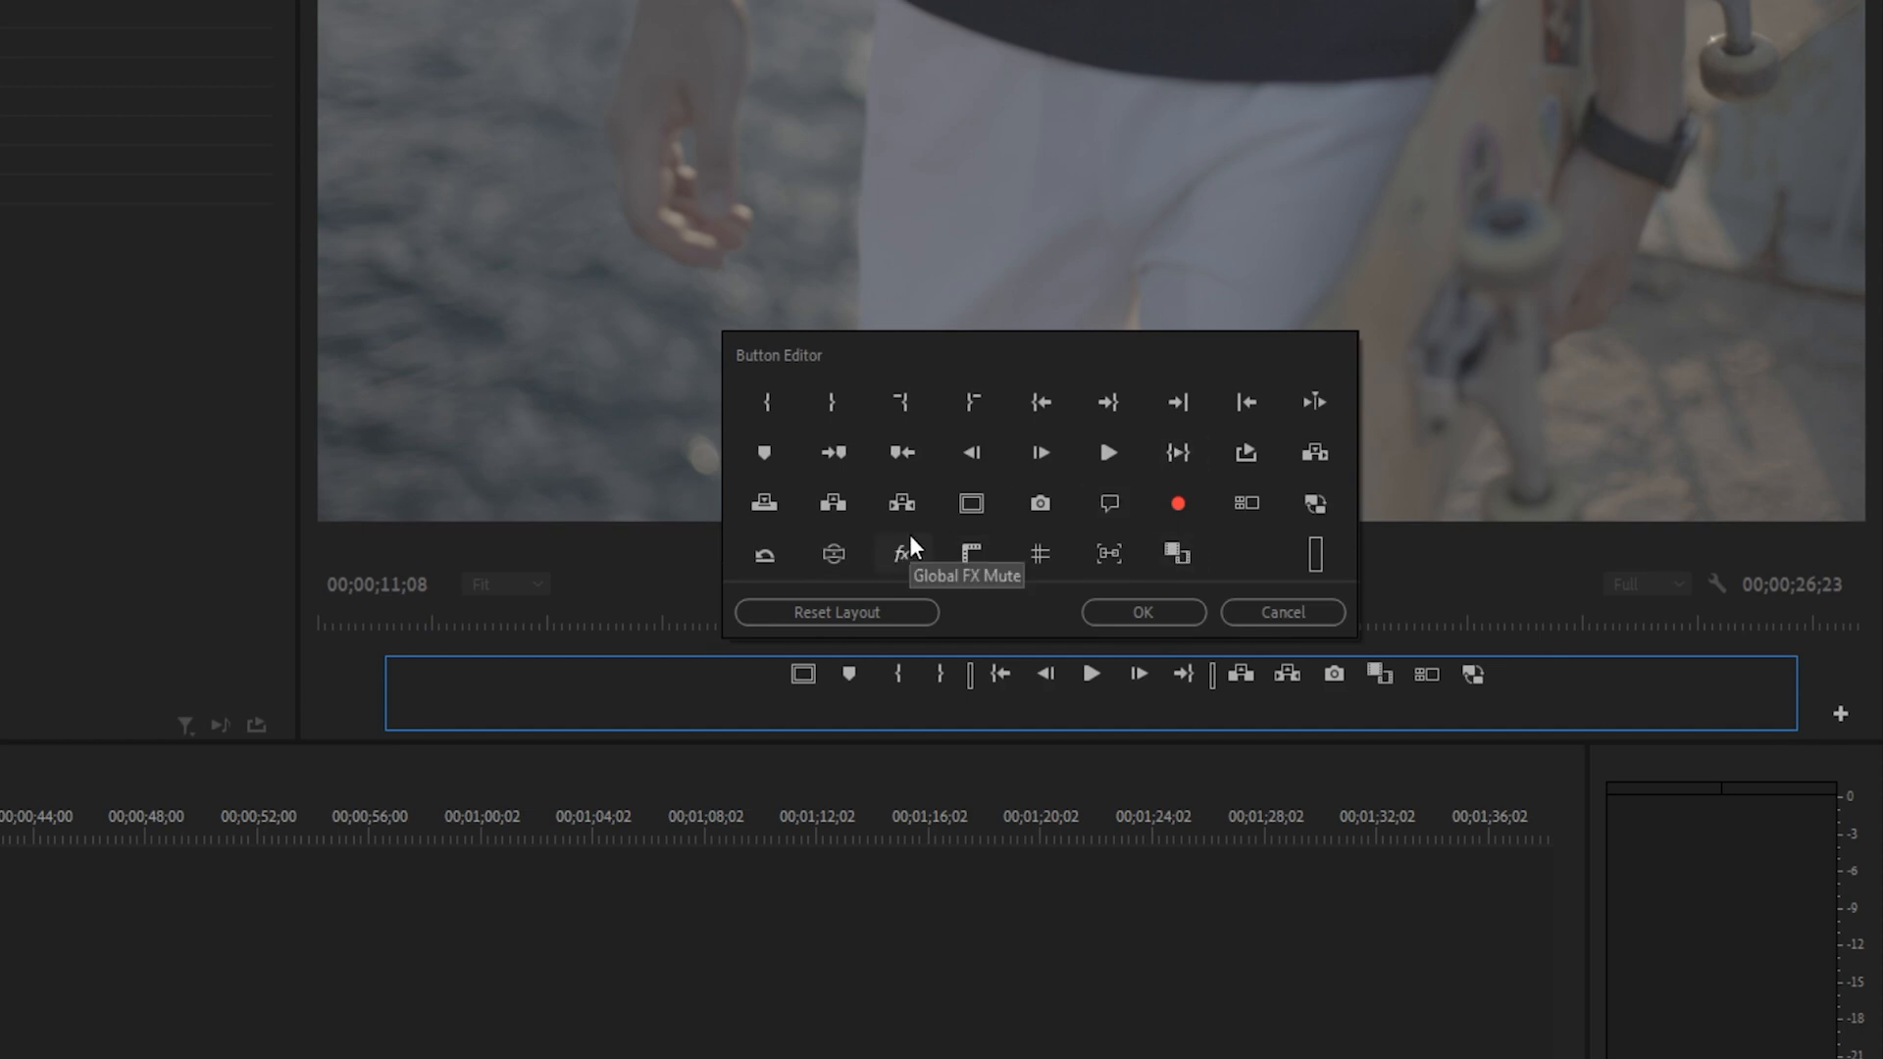
mouse_move(1314, 696)
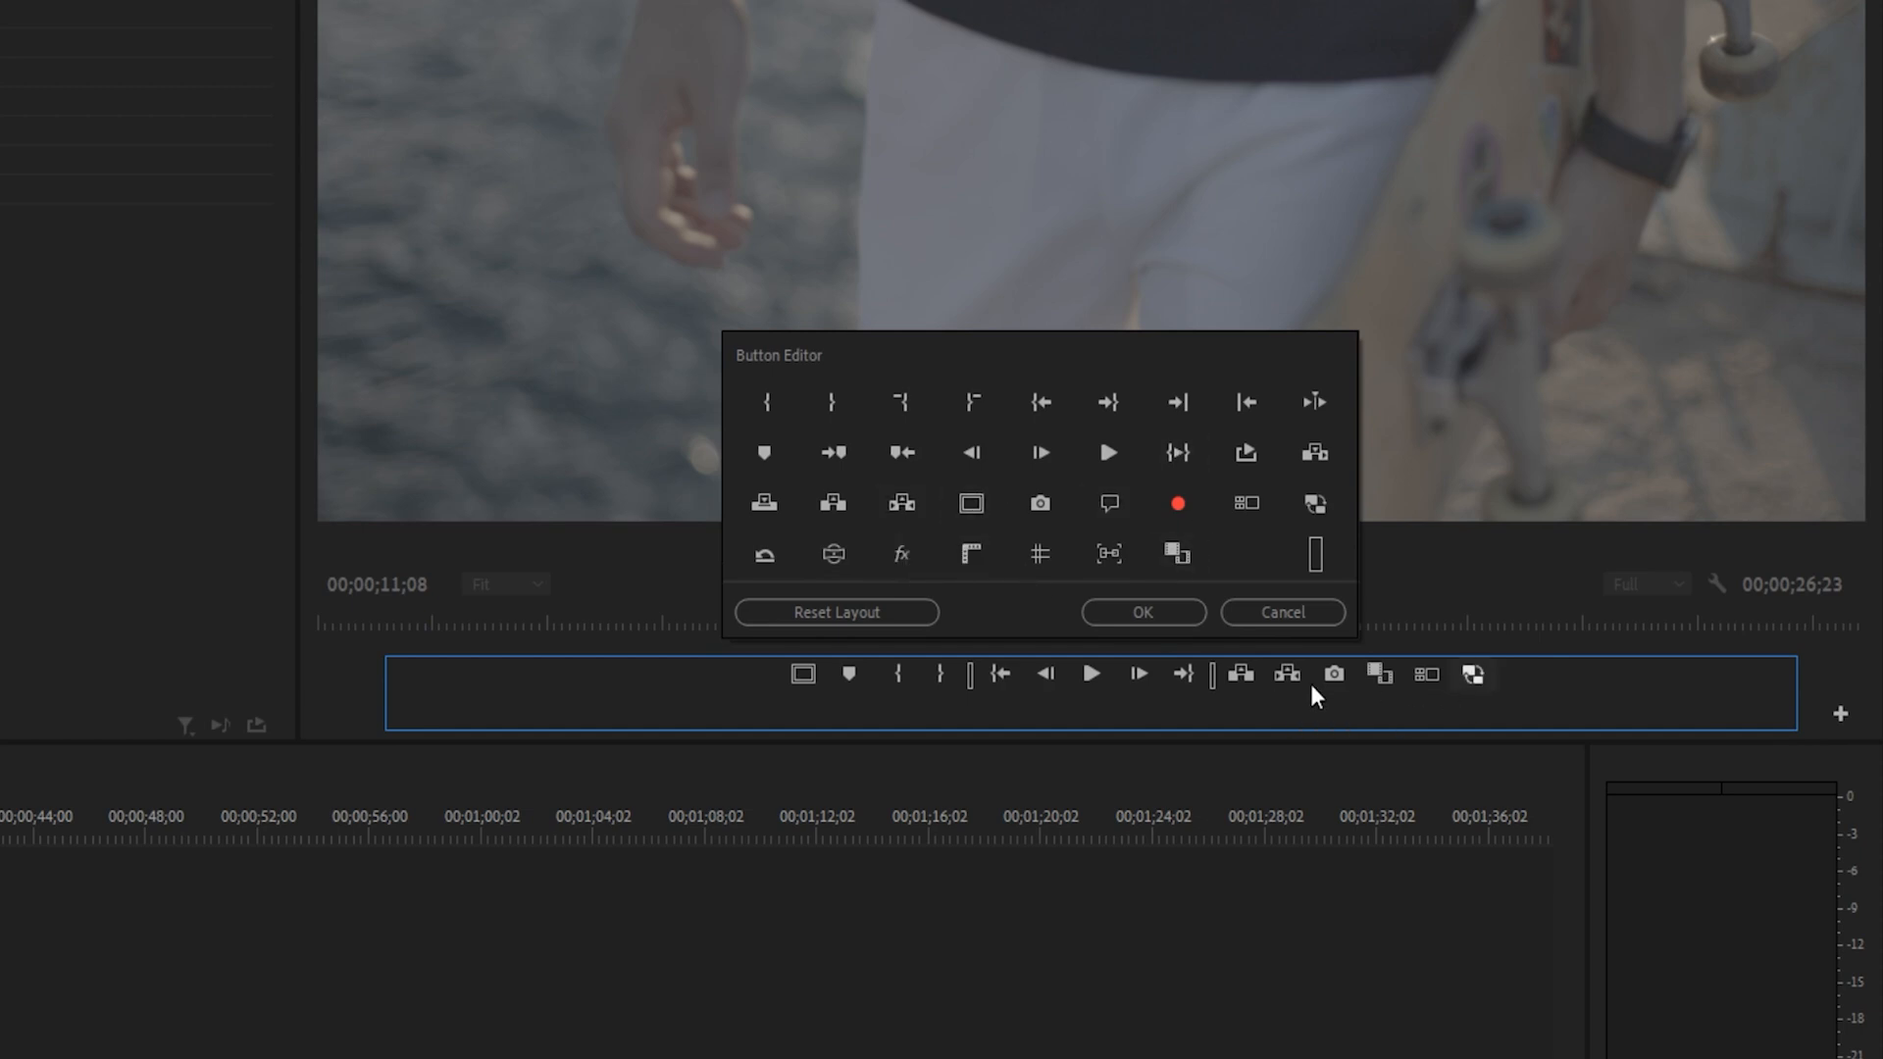
mouse_move(1314, 504)
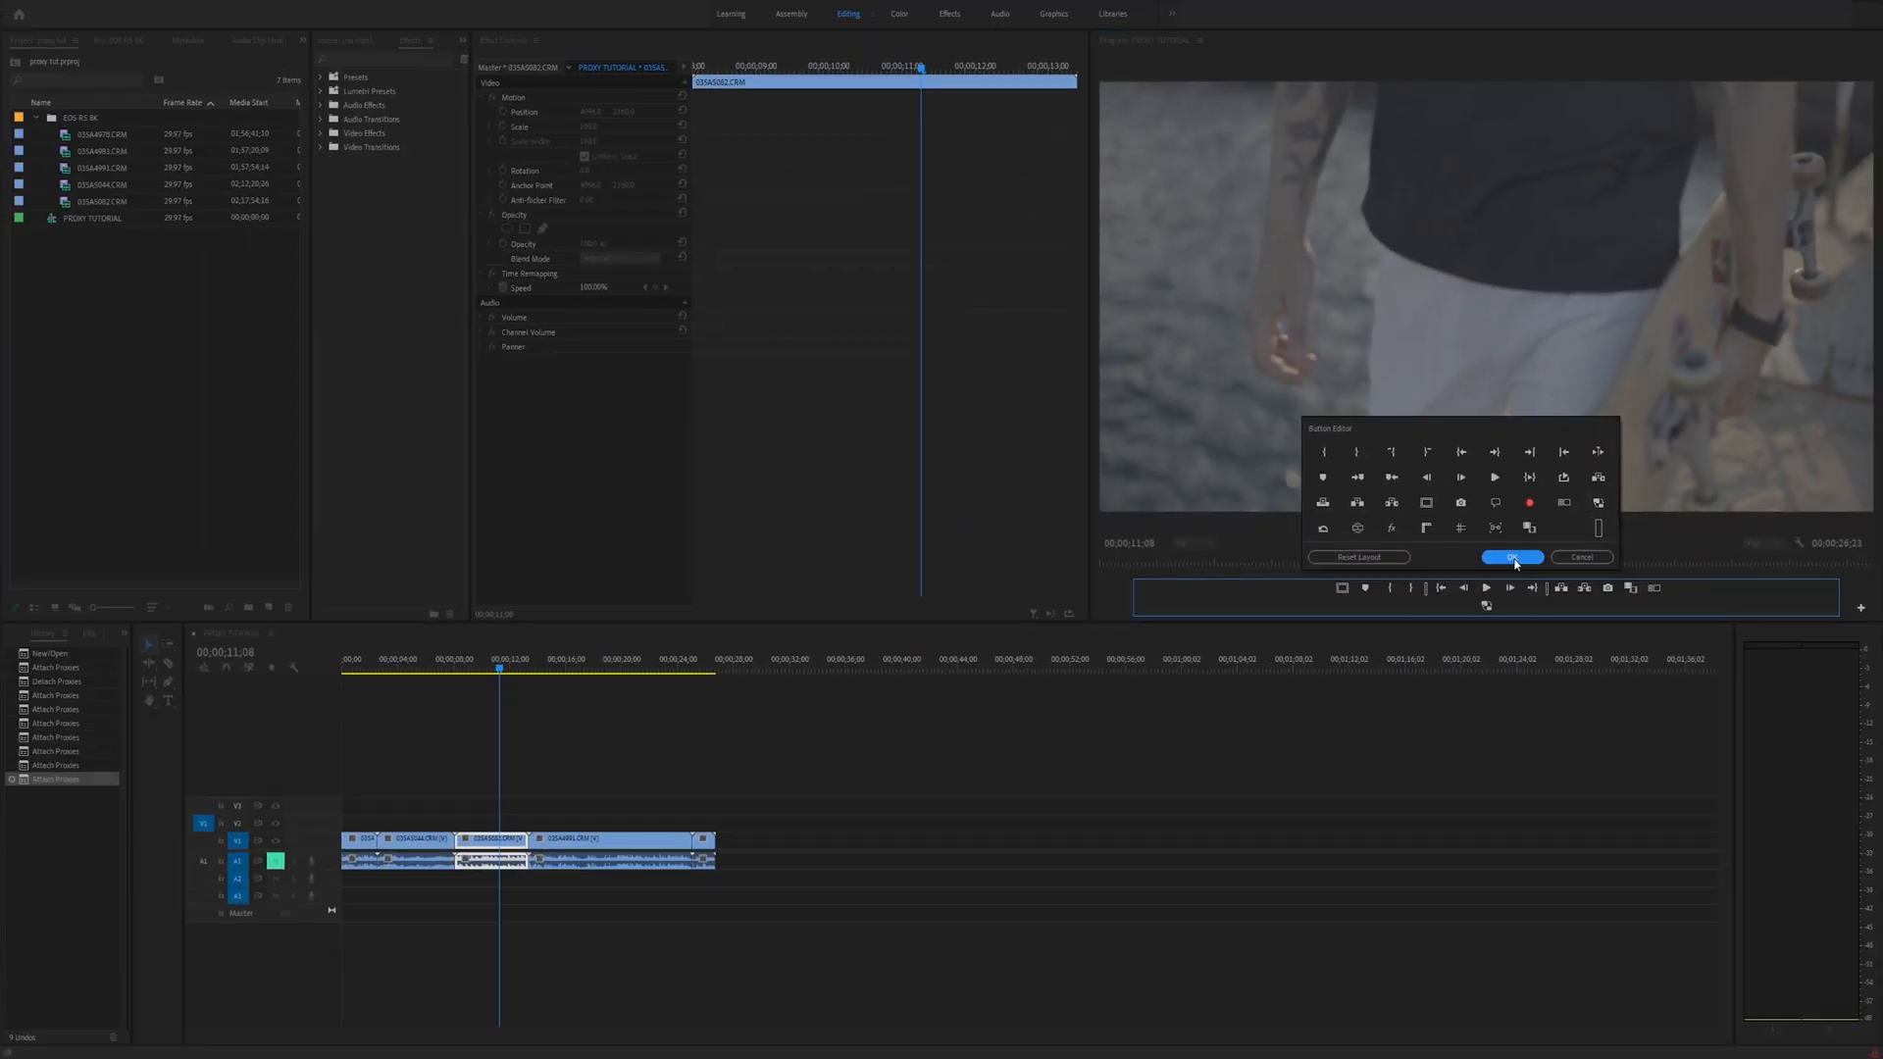
Add the Toggle Proxies button to the Program Monitor controls and confirm
left_click(1512, 555)
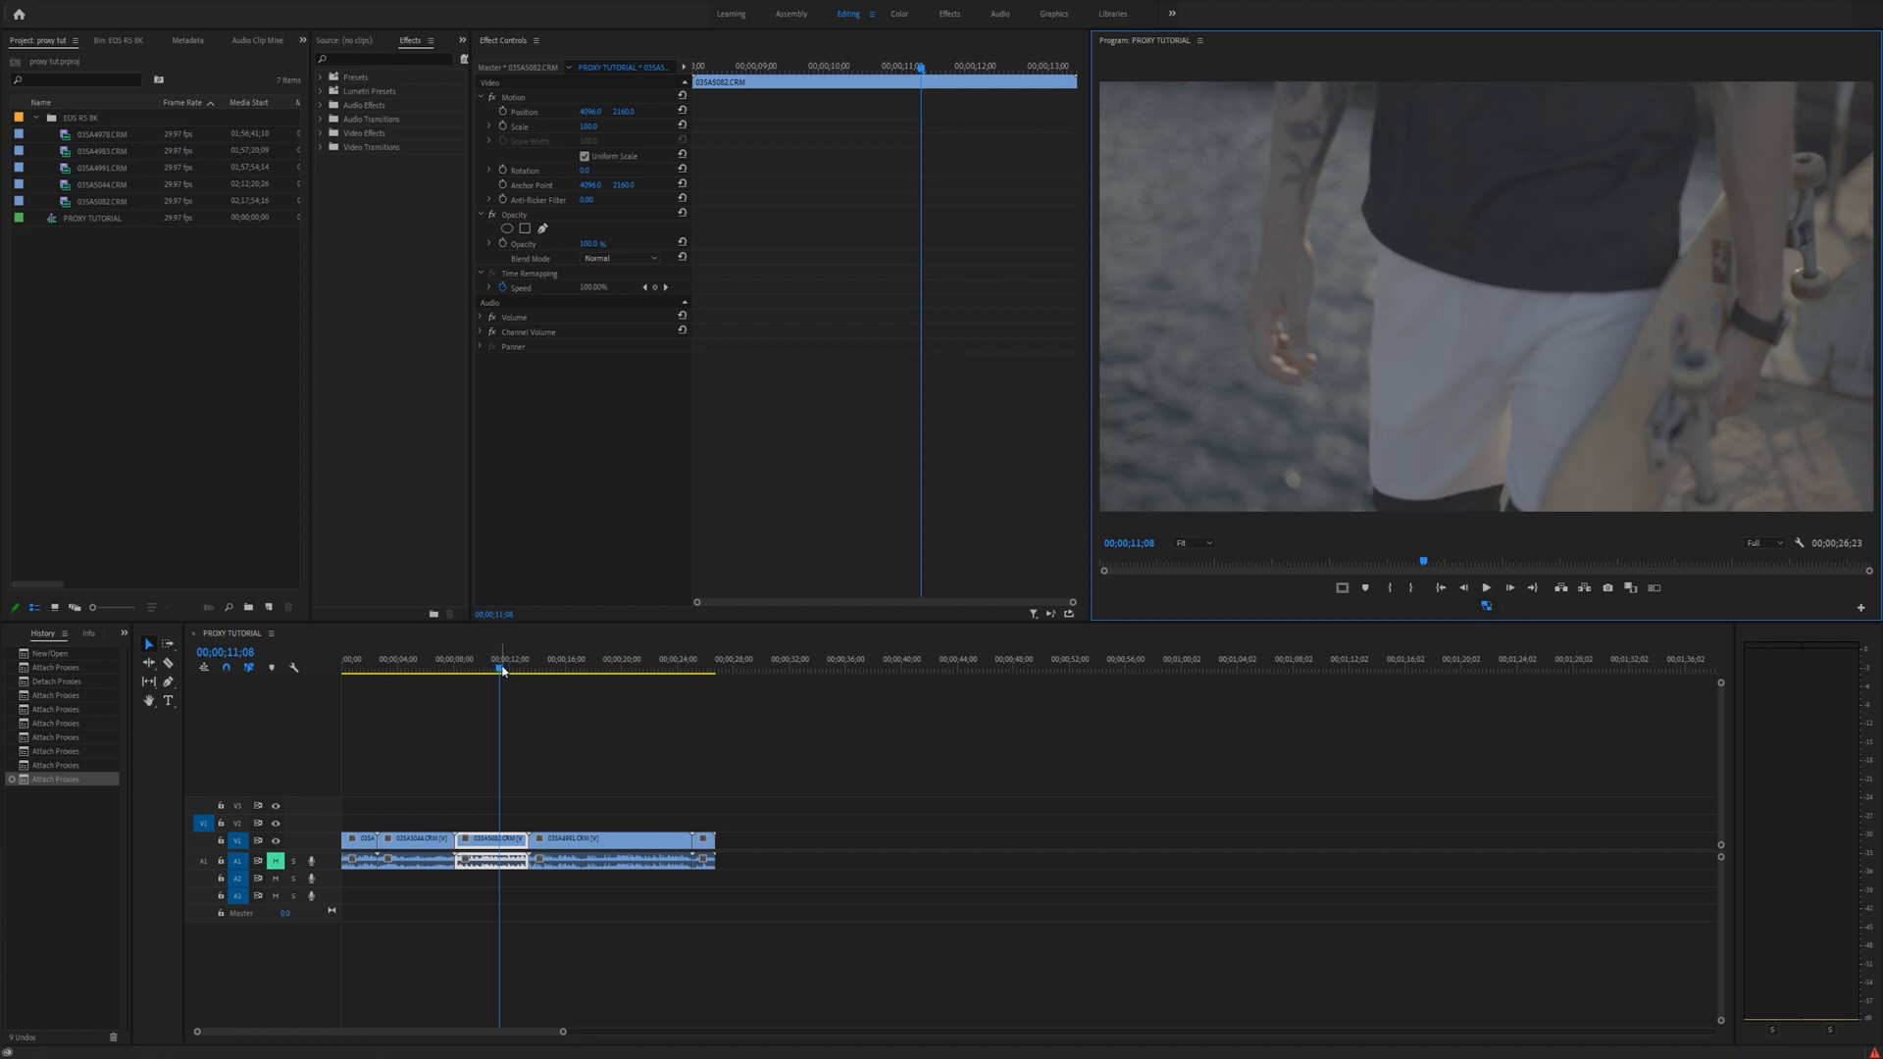
Select clip 035A5044 and darken it with a Lumetri RGB Curves adjustment in the Color workspace
left_click(453, 669)
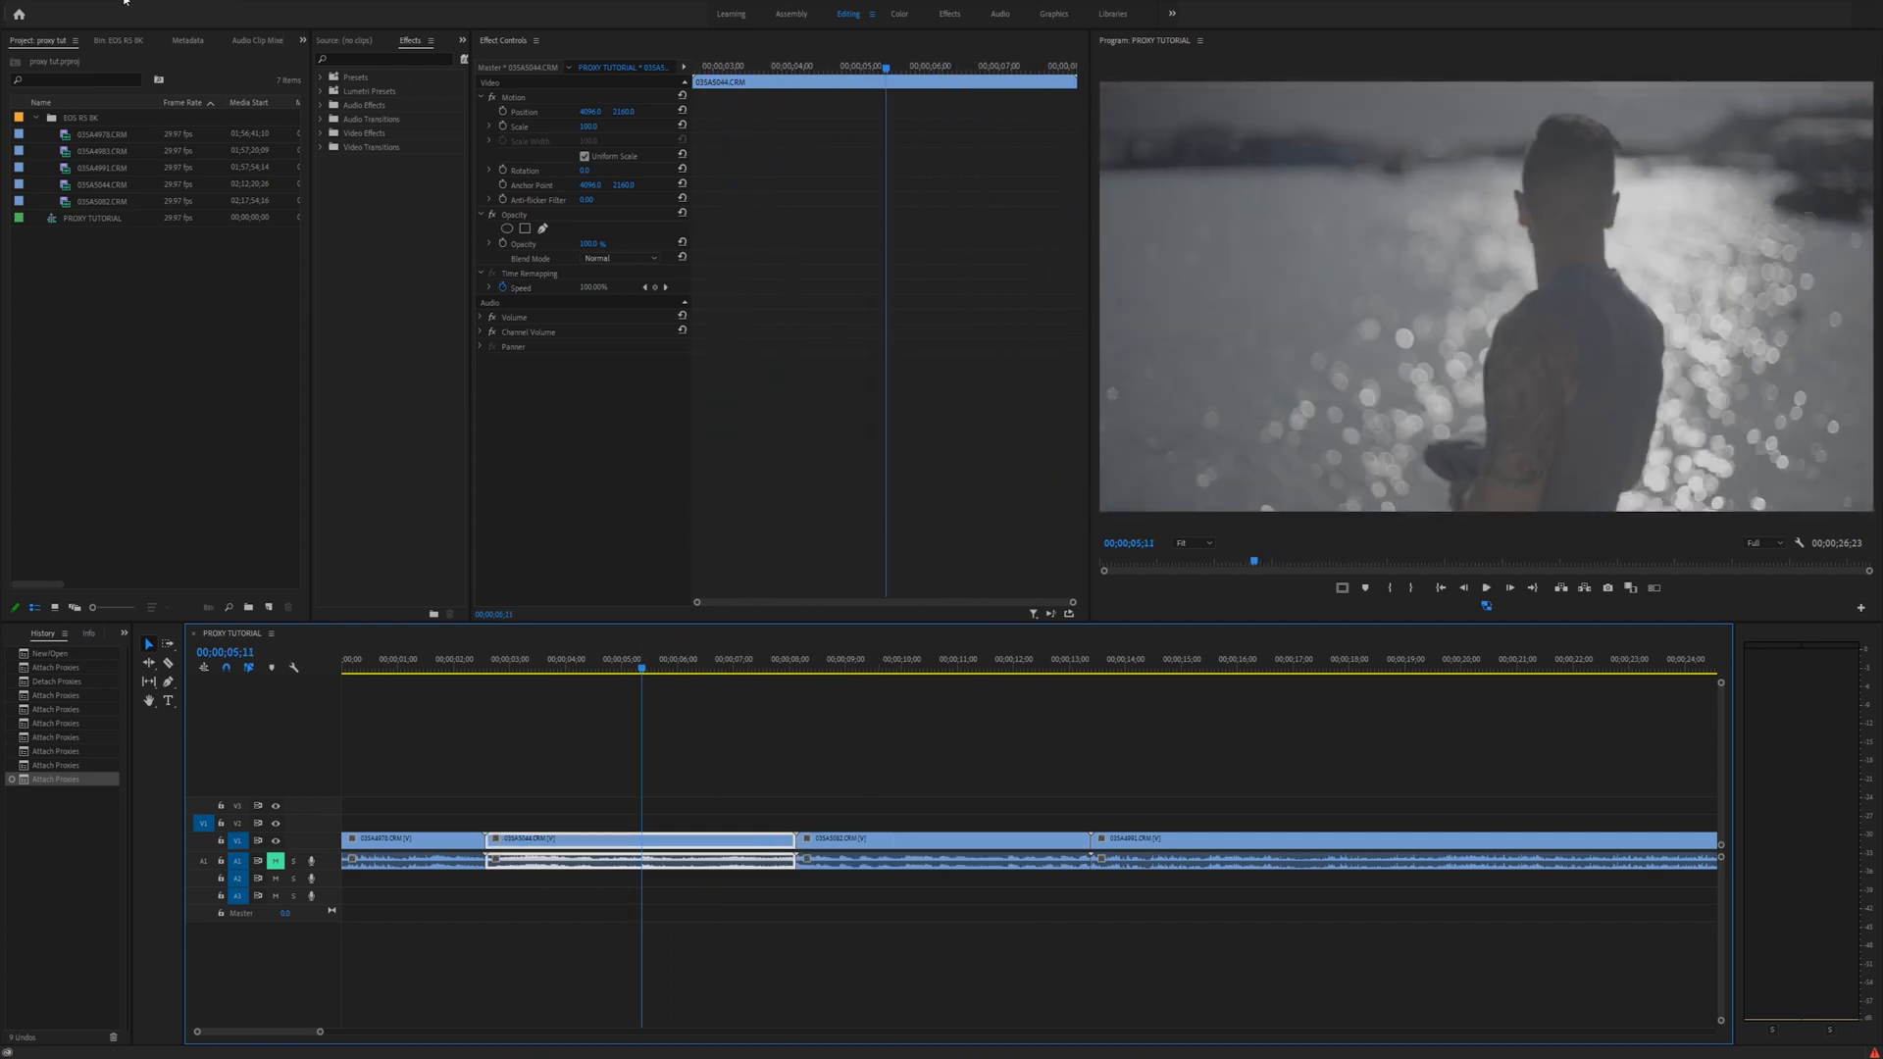
left_click(898, 13)
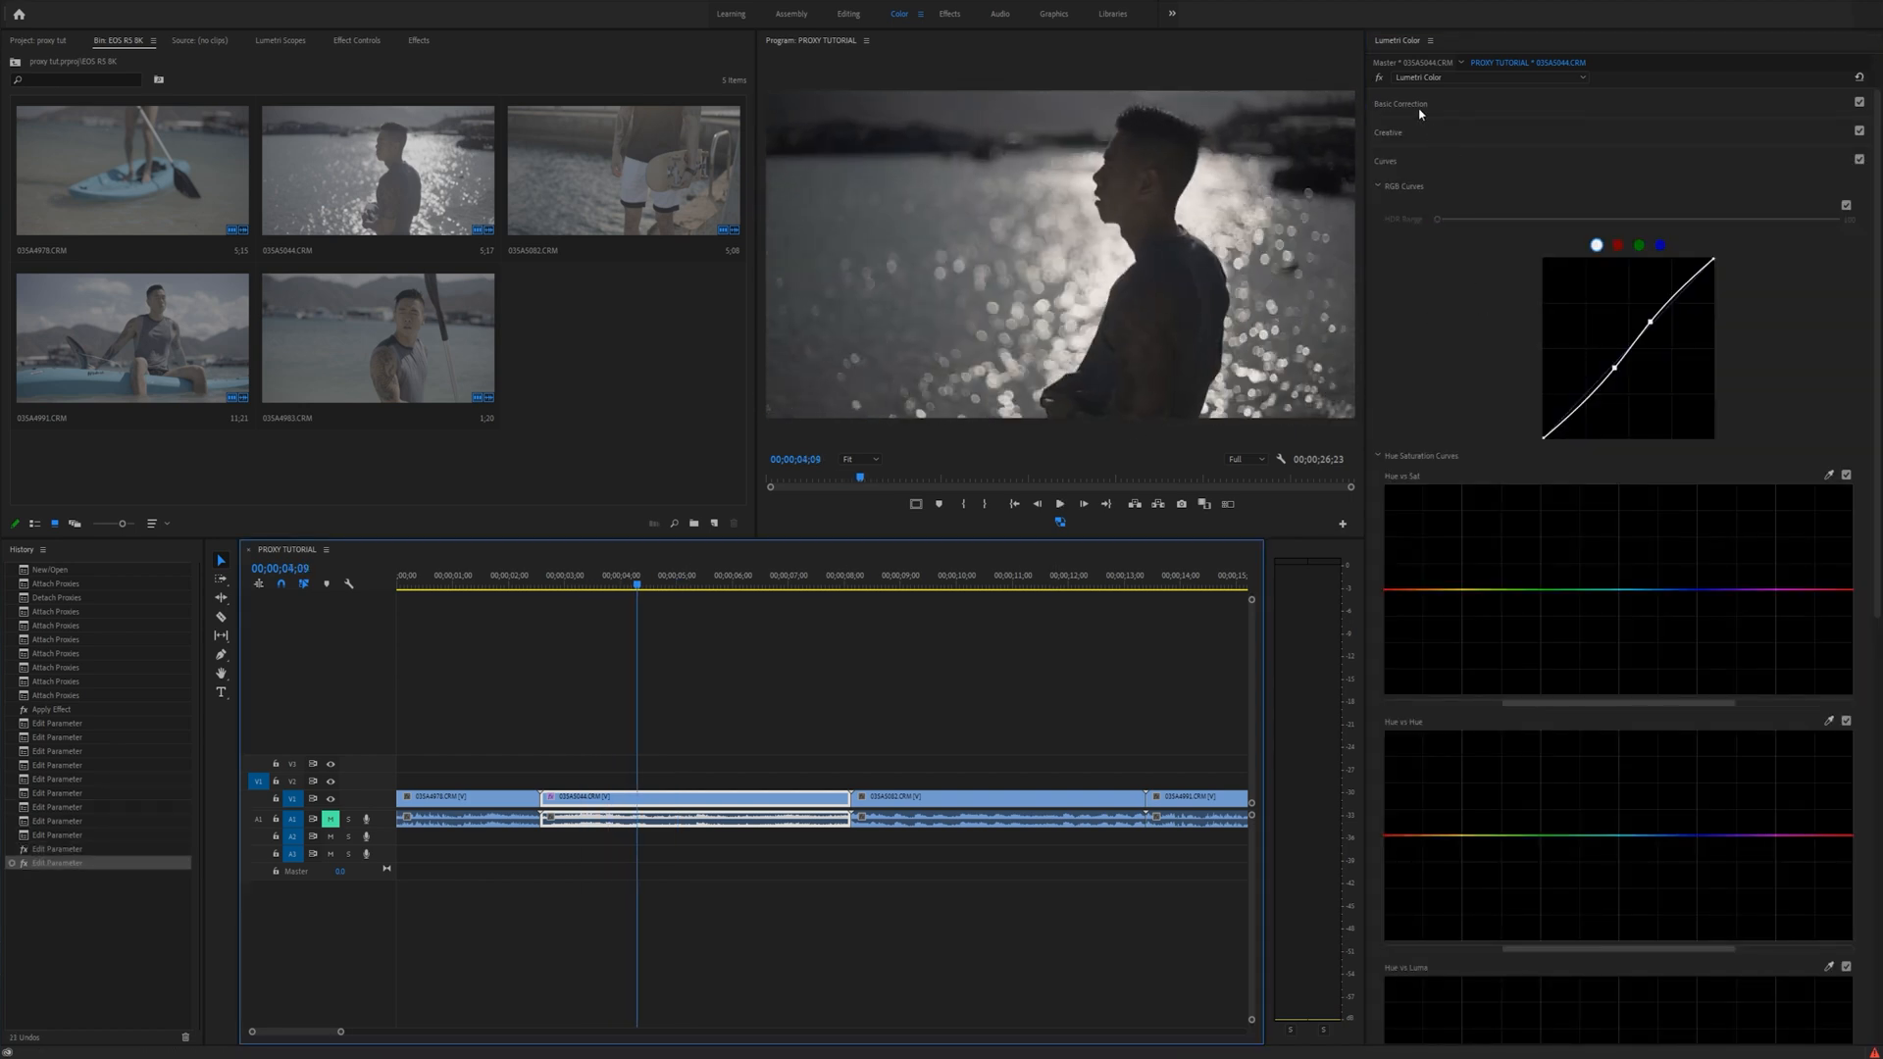
Open Export Media for the sequence as 8192x4320 H.264 MP4
left_click(1400, 104)
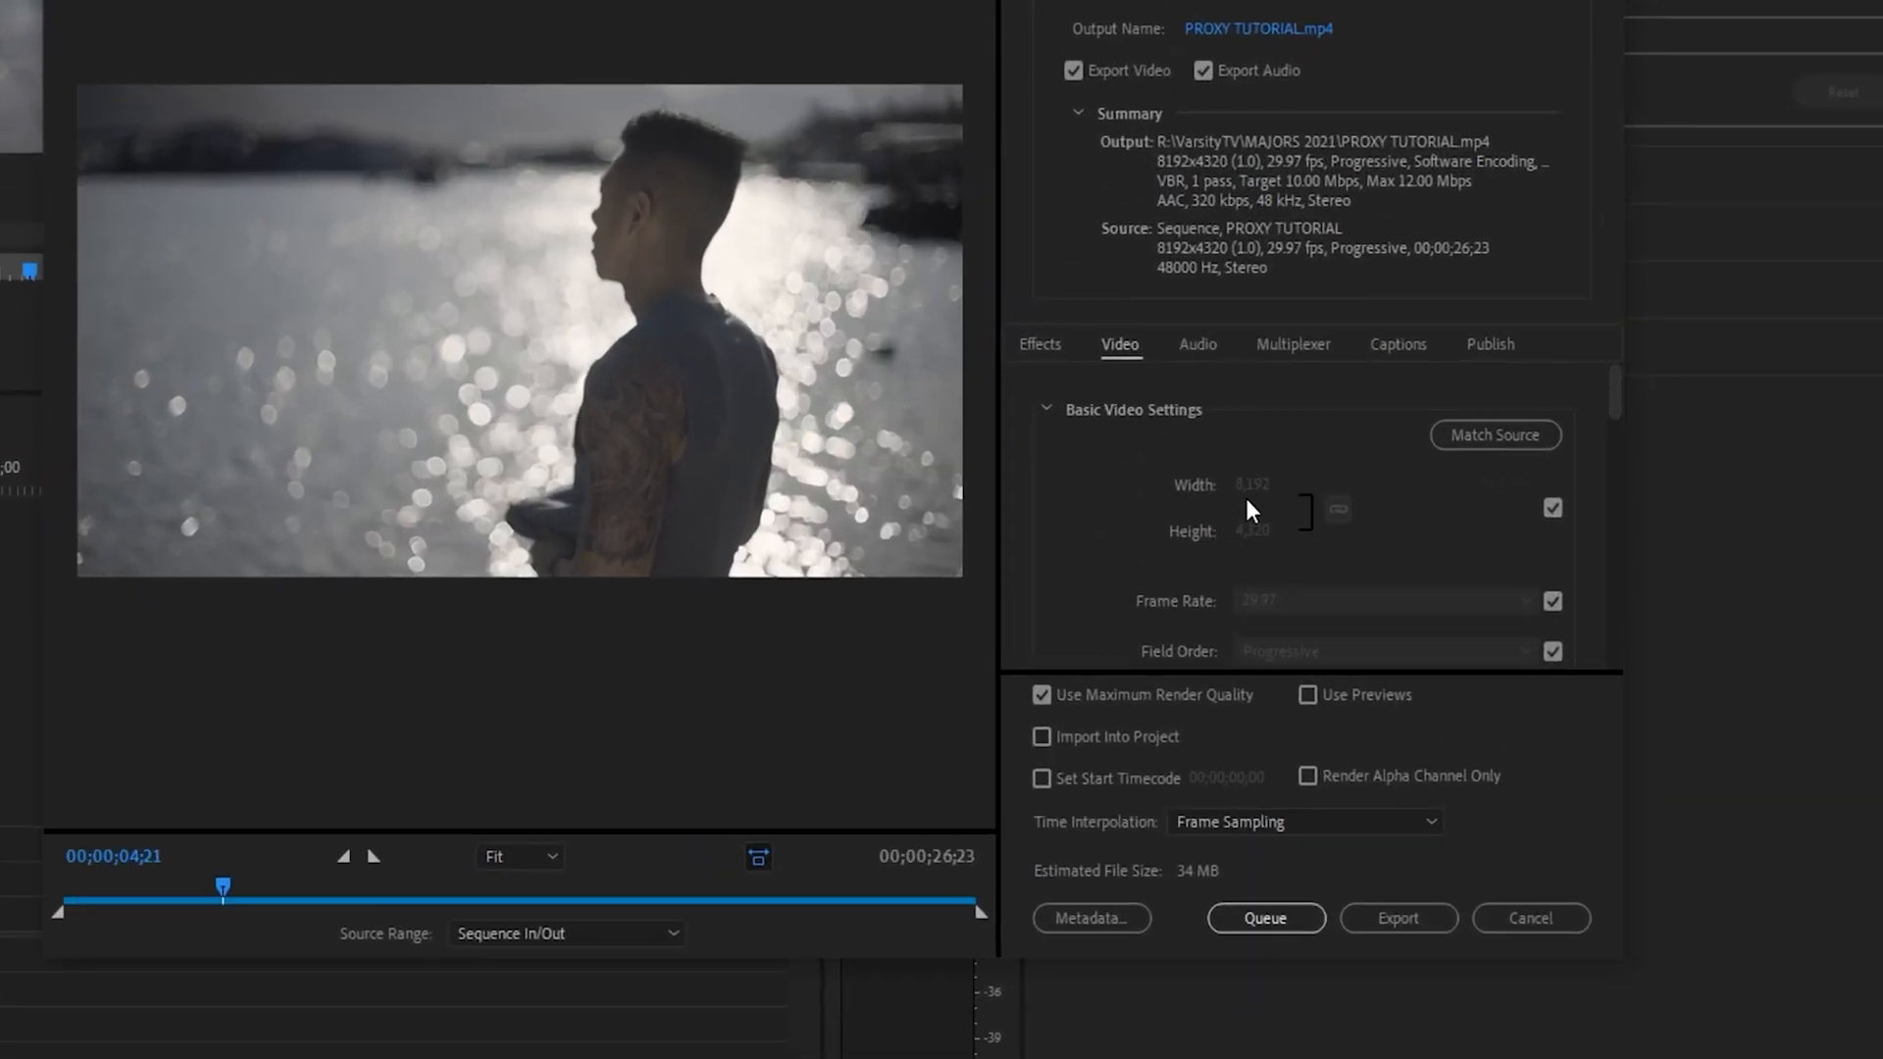
mouse_move(1274, 543)
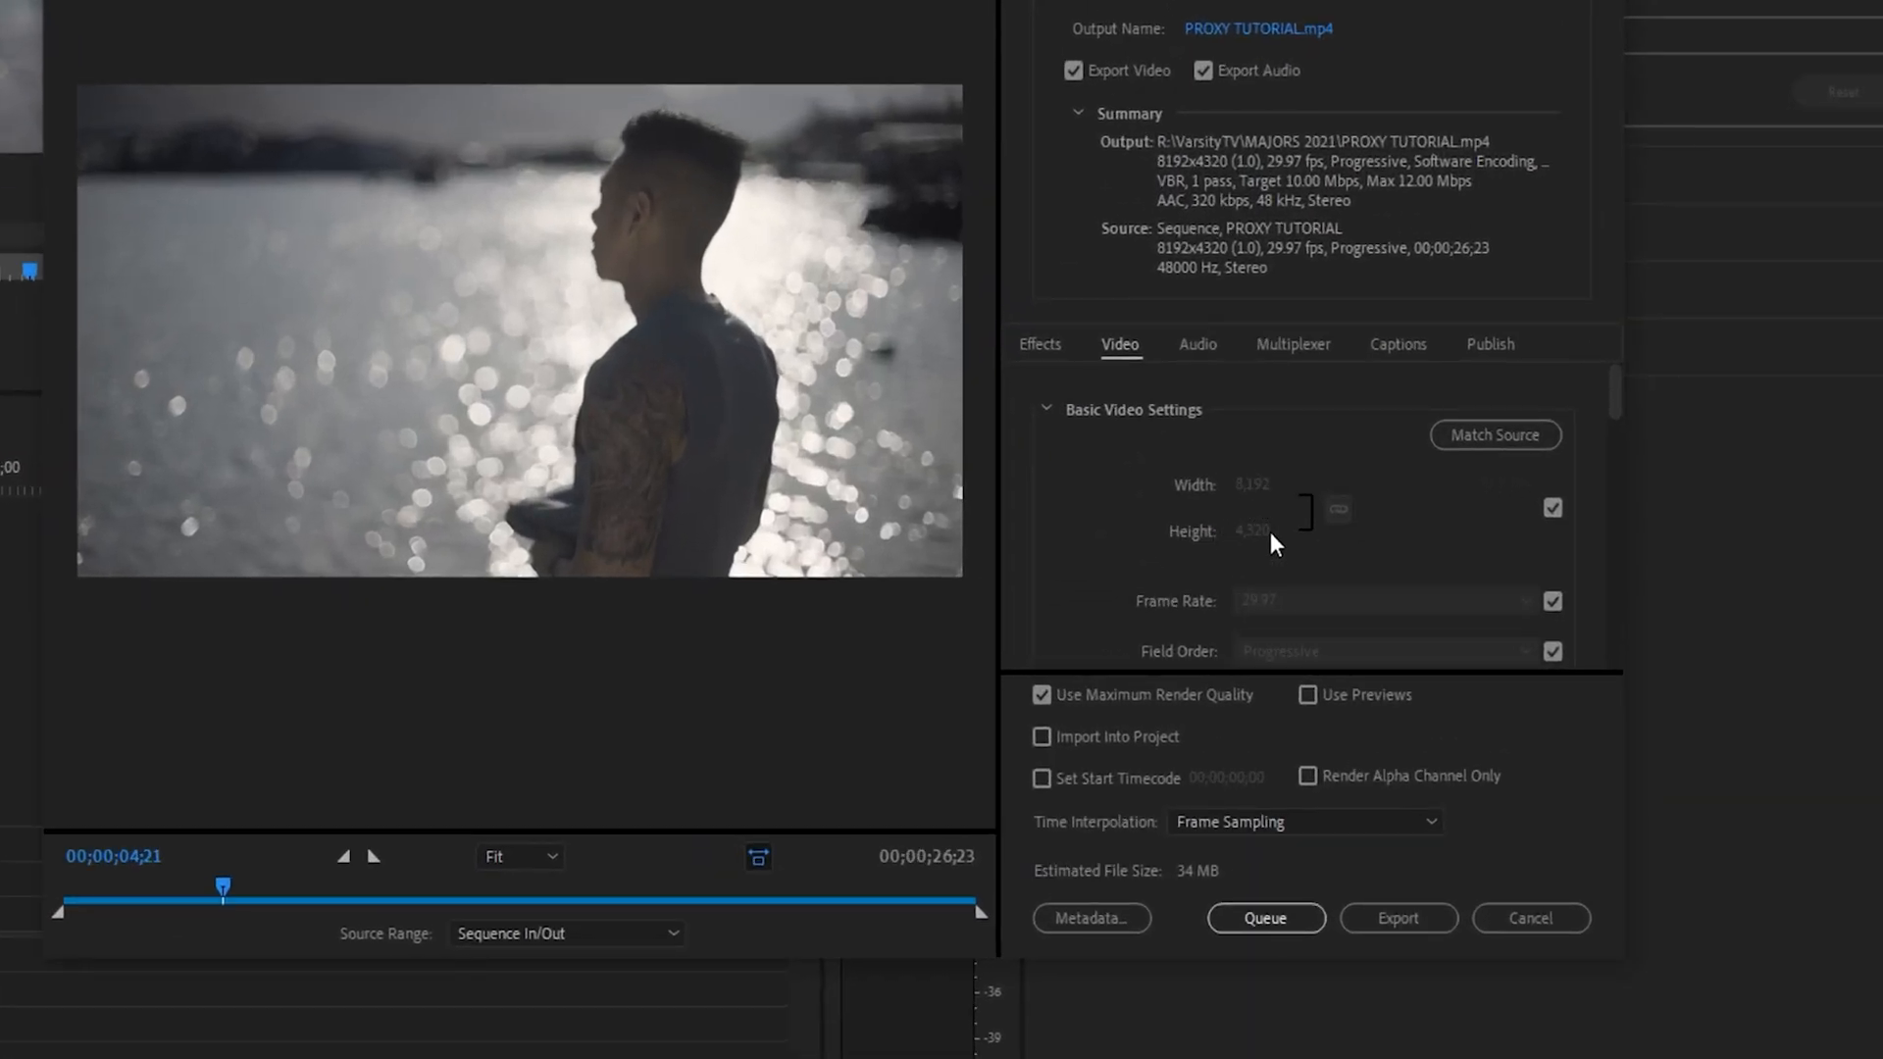